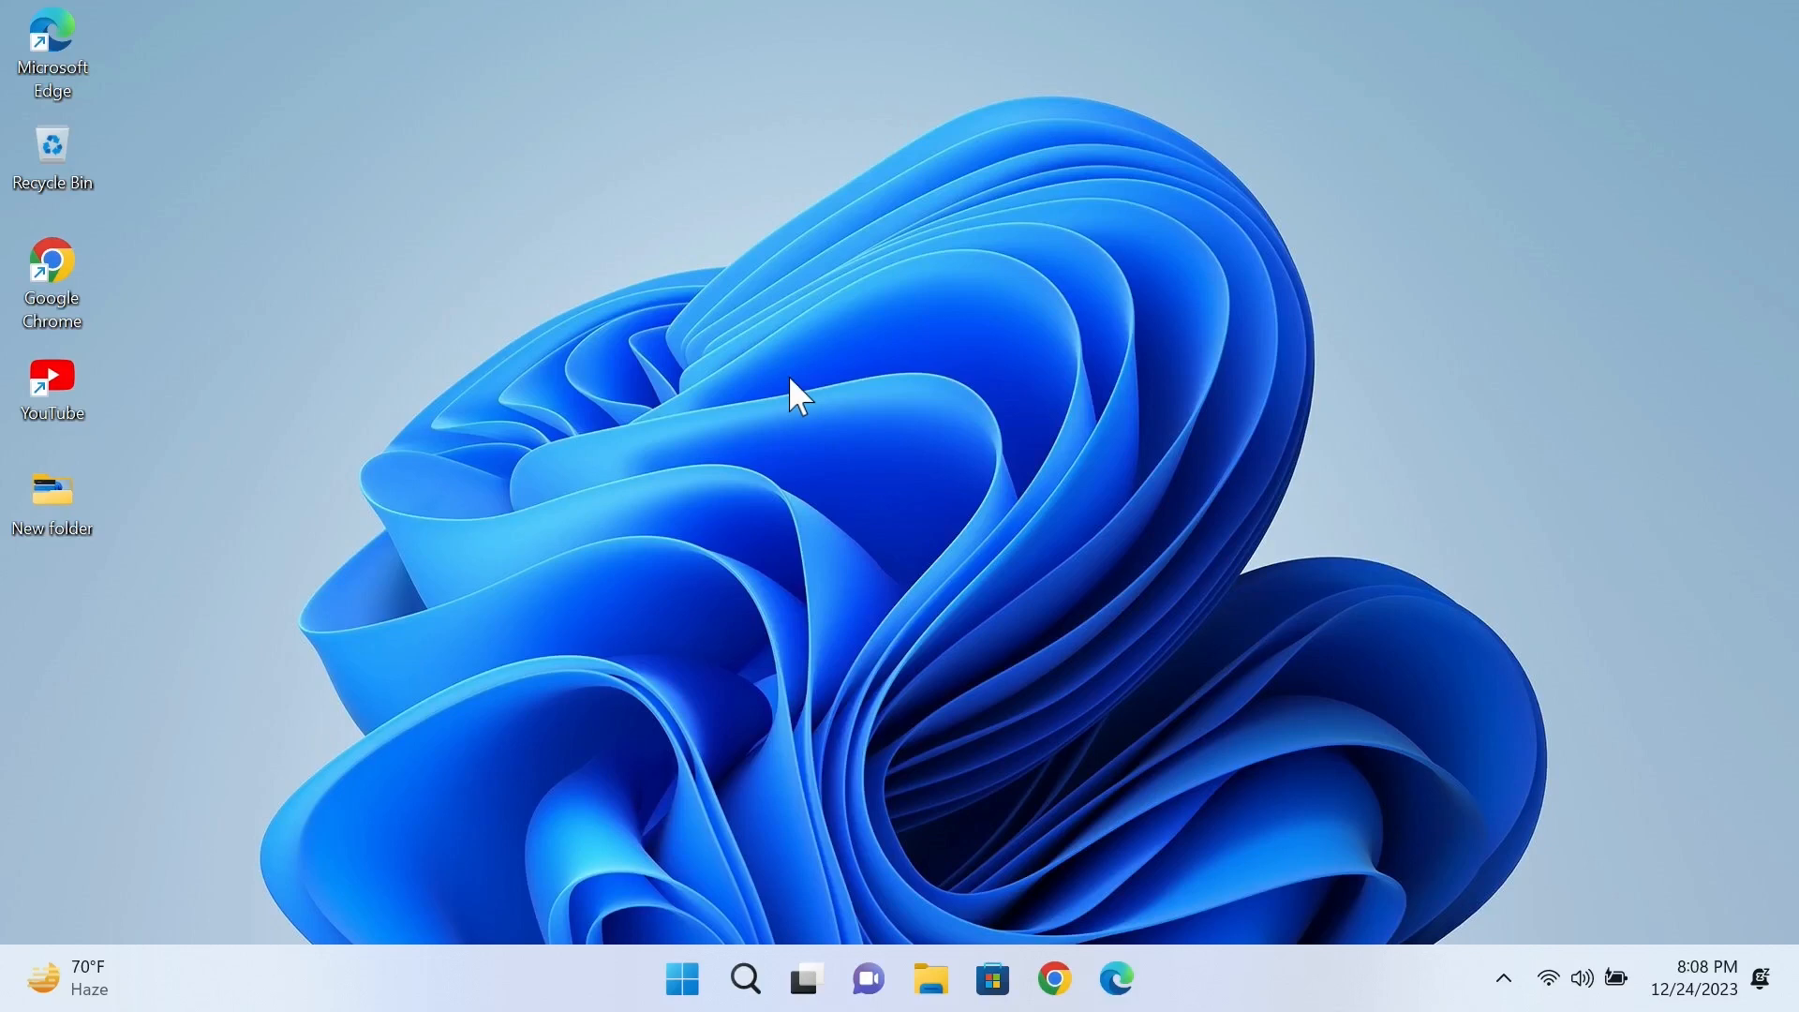
pyautogui.moveTo(548, 504)
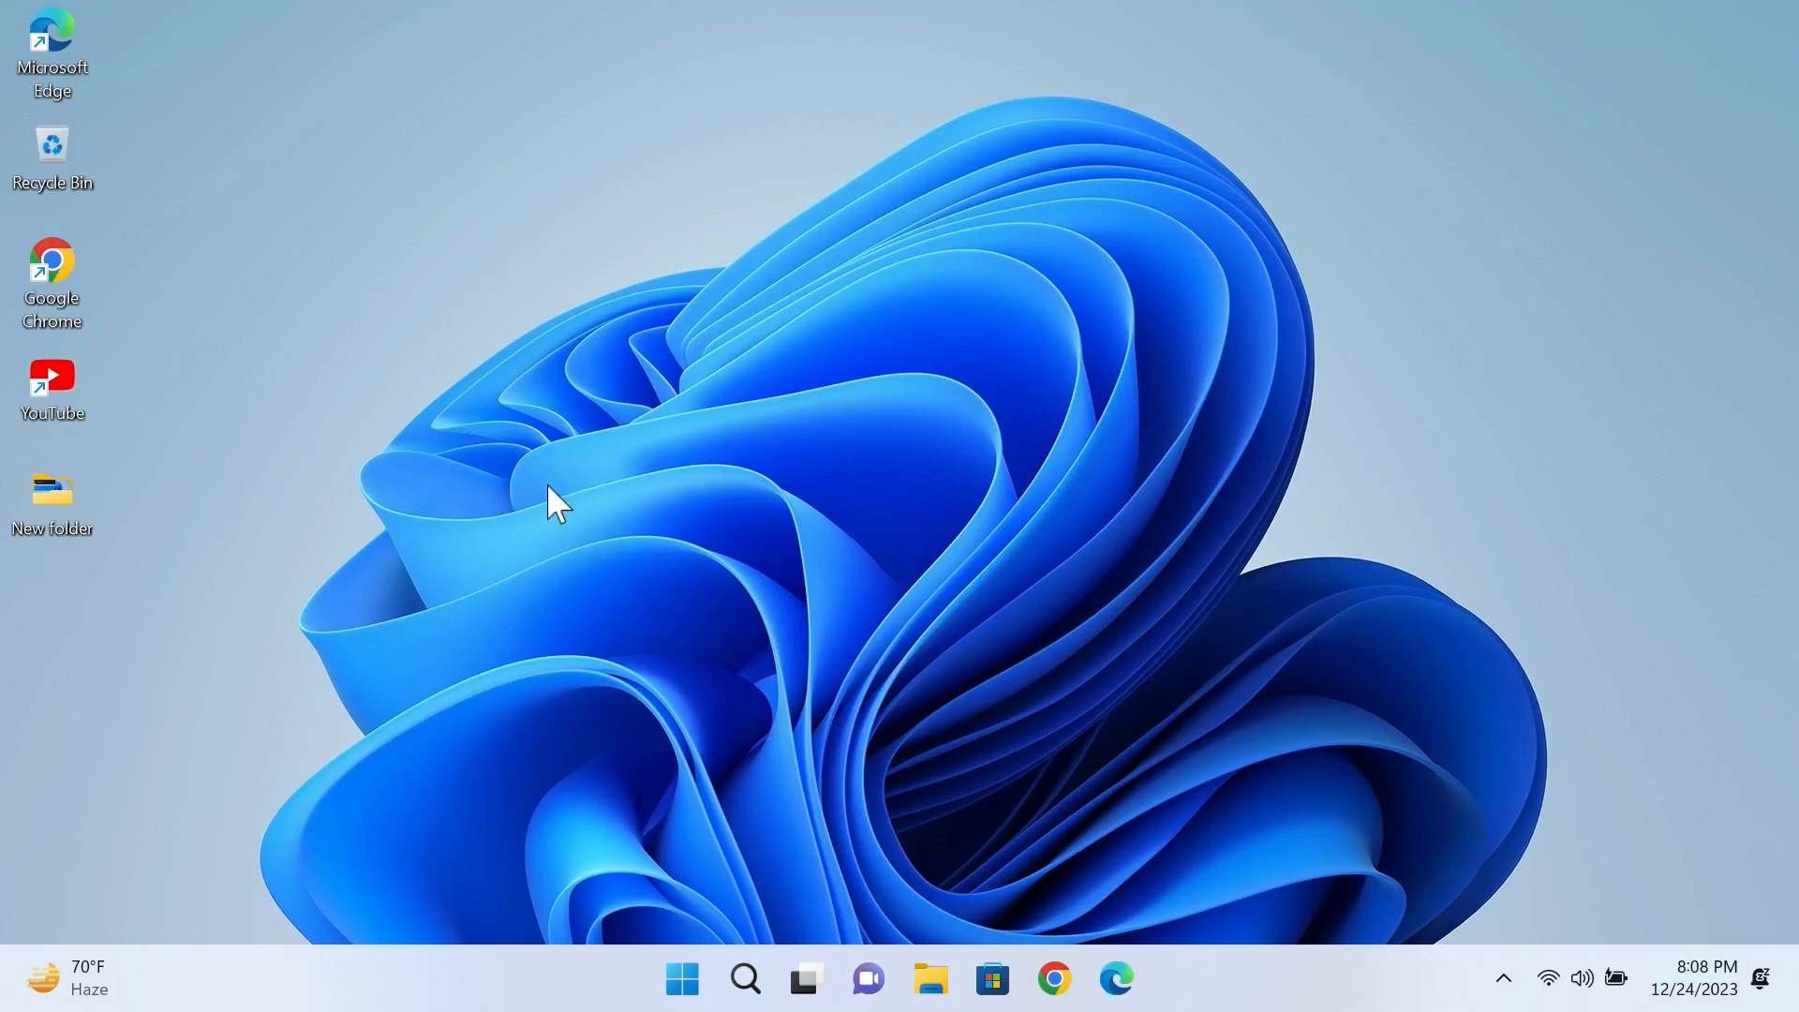
pyautogui.moveTo(549, 484)
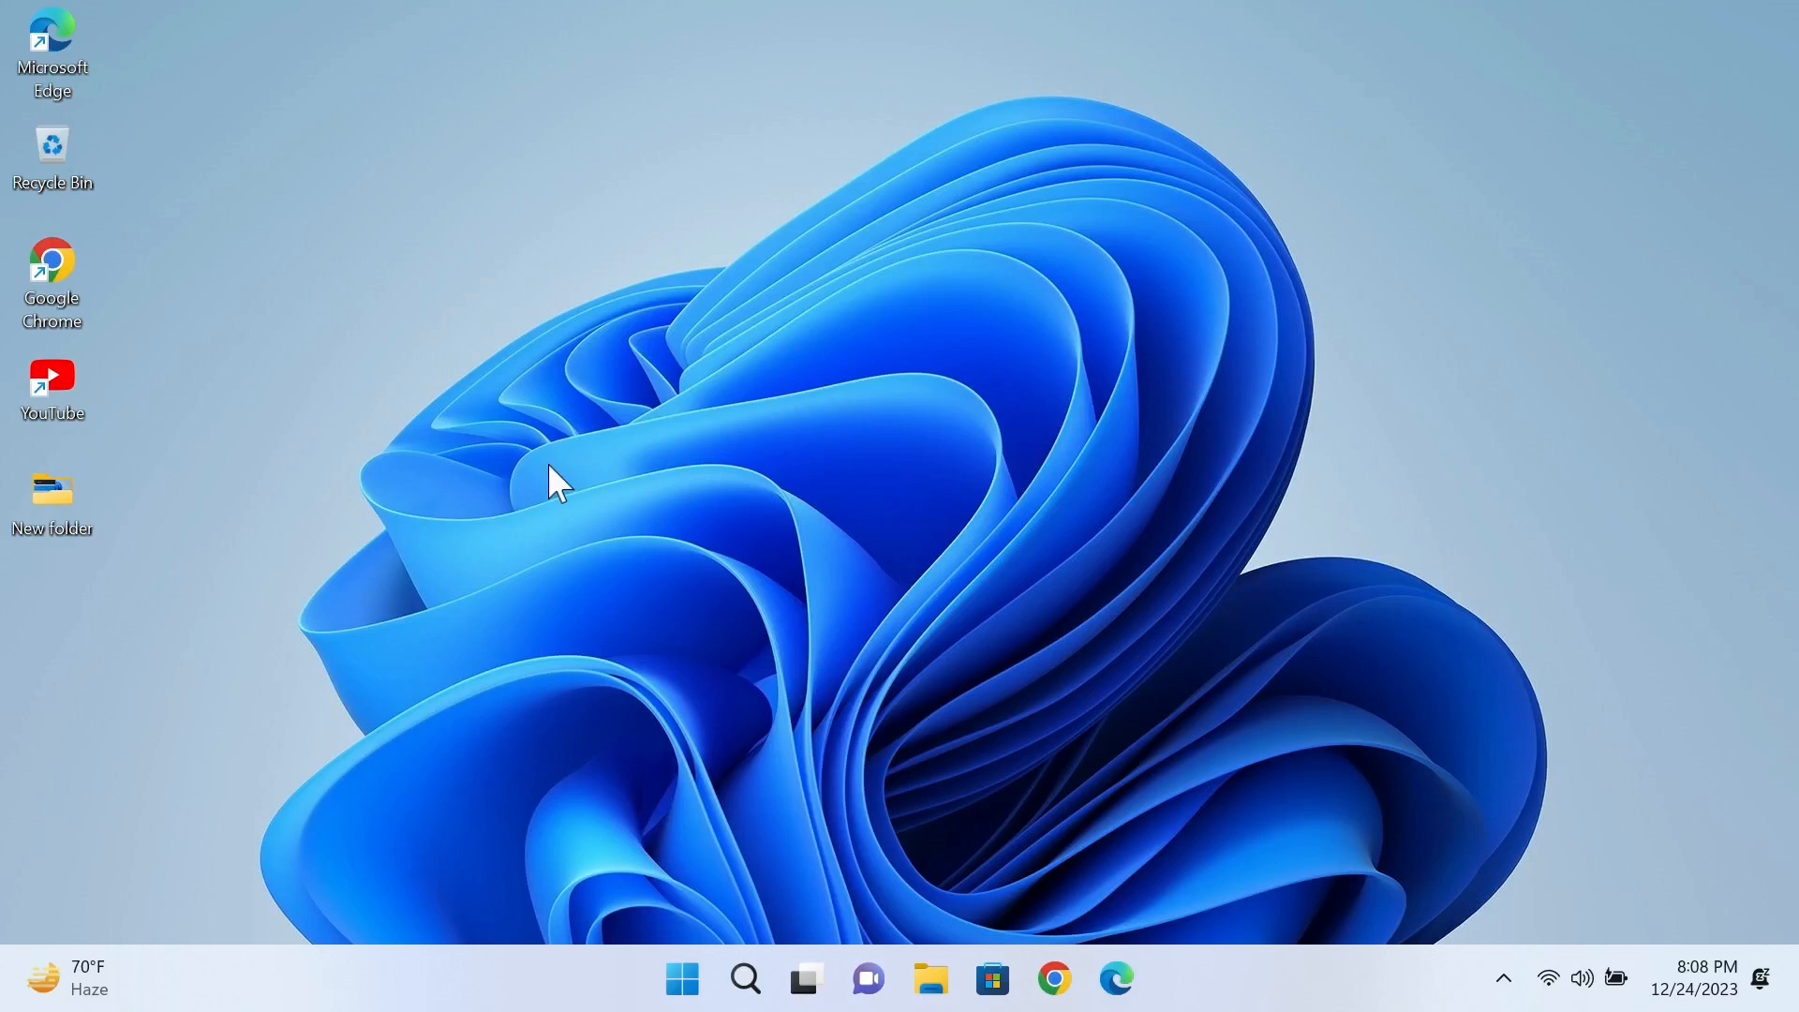
pyautogui.moveTo(566, 474)
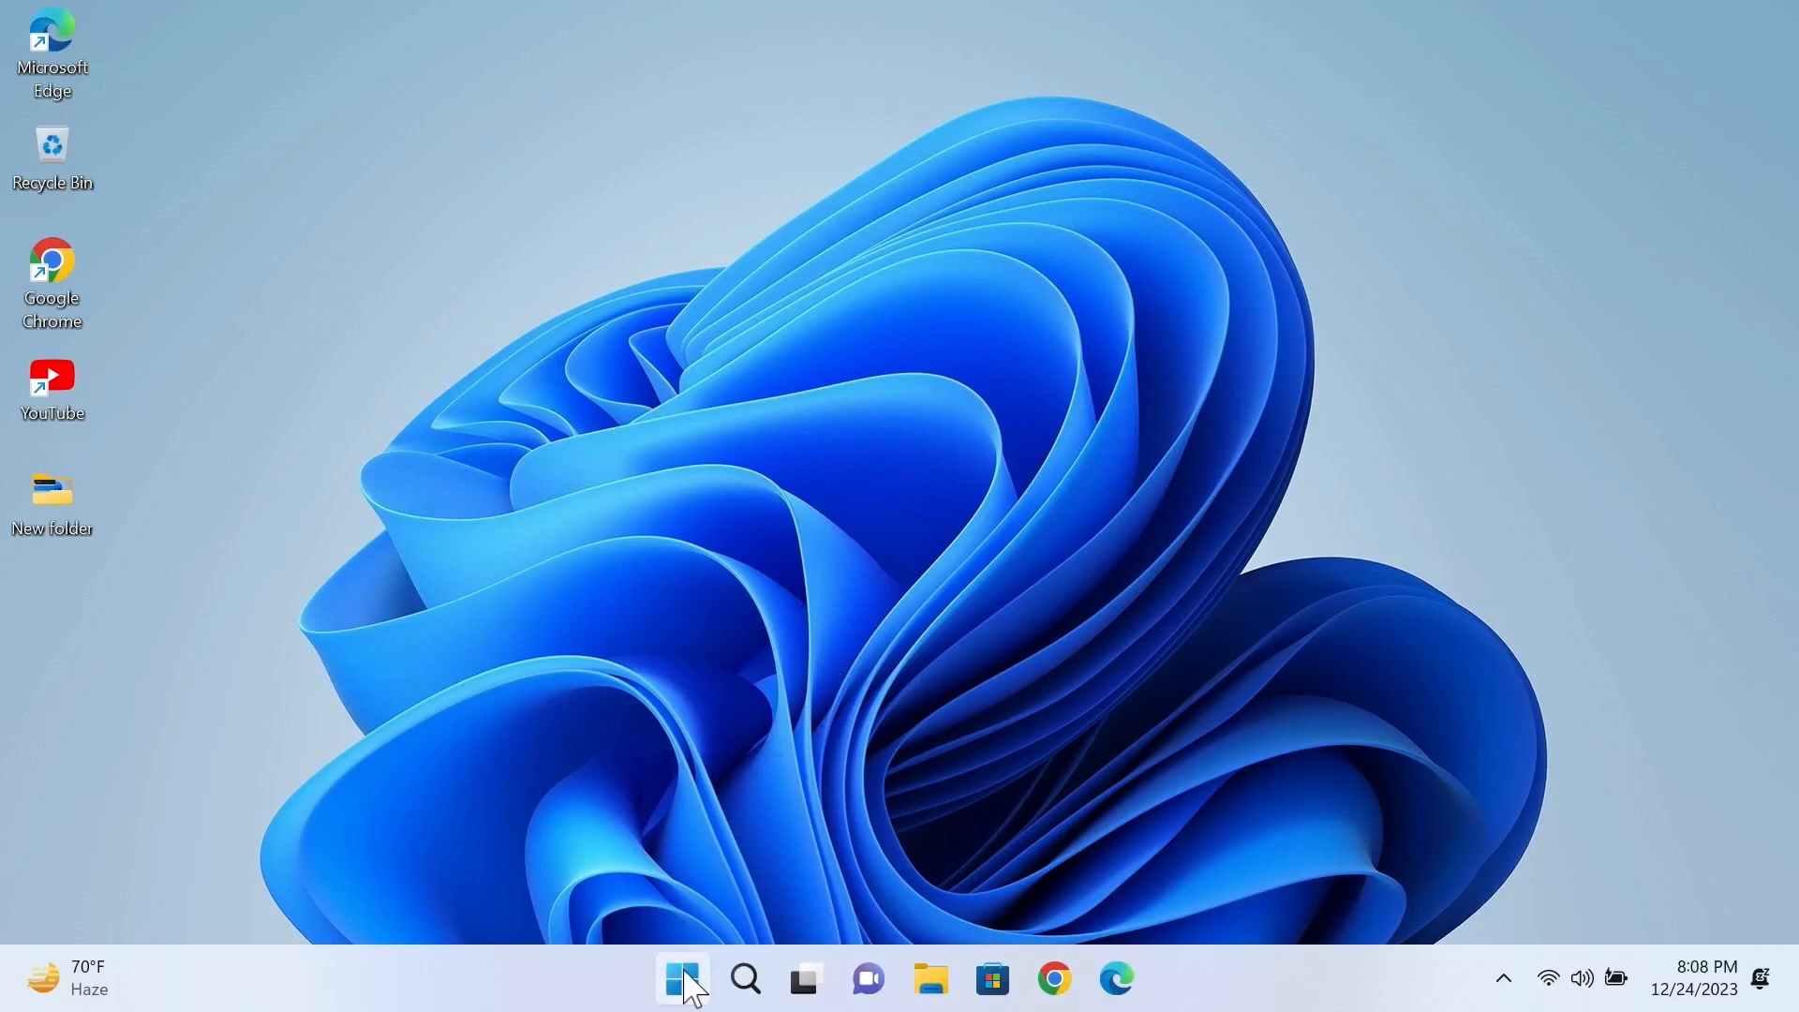
# - Launch Settings from Start and go to the Time & language page
pyautogui.click(682, 979)
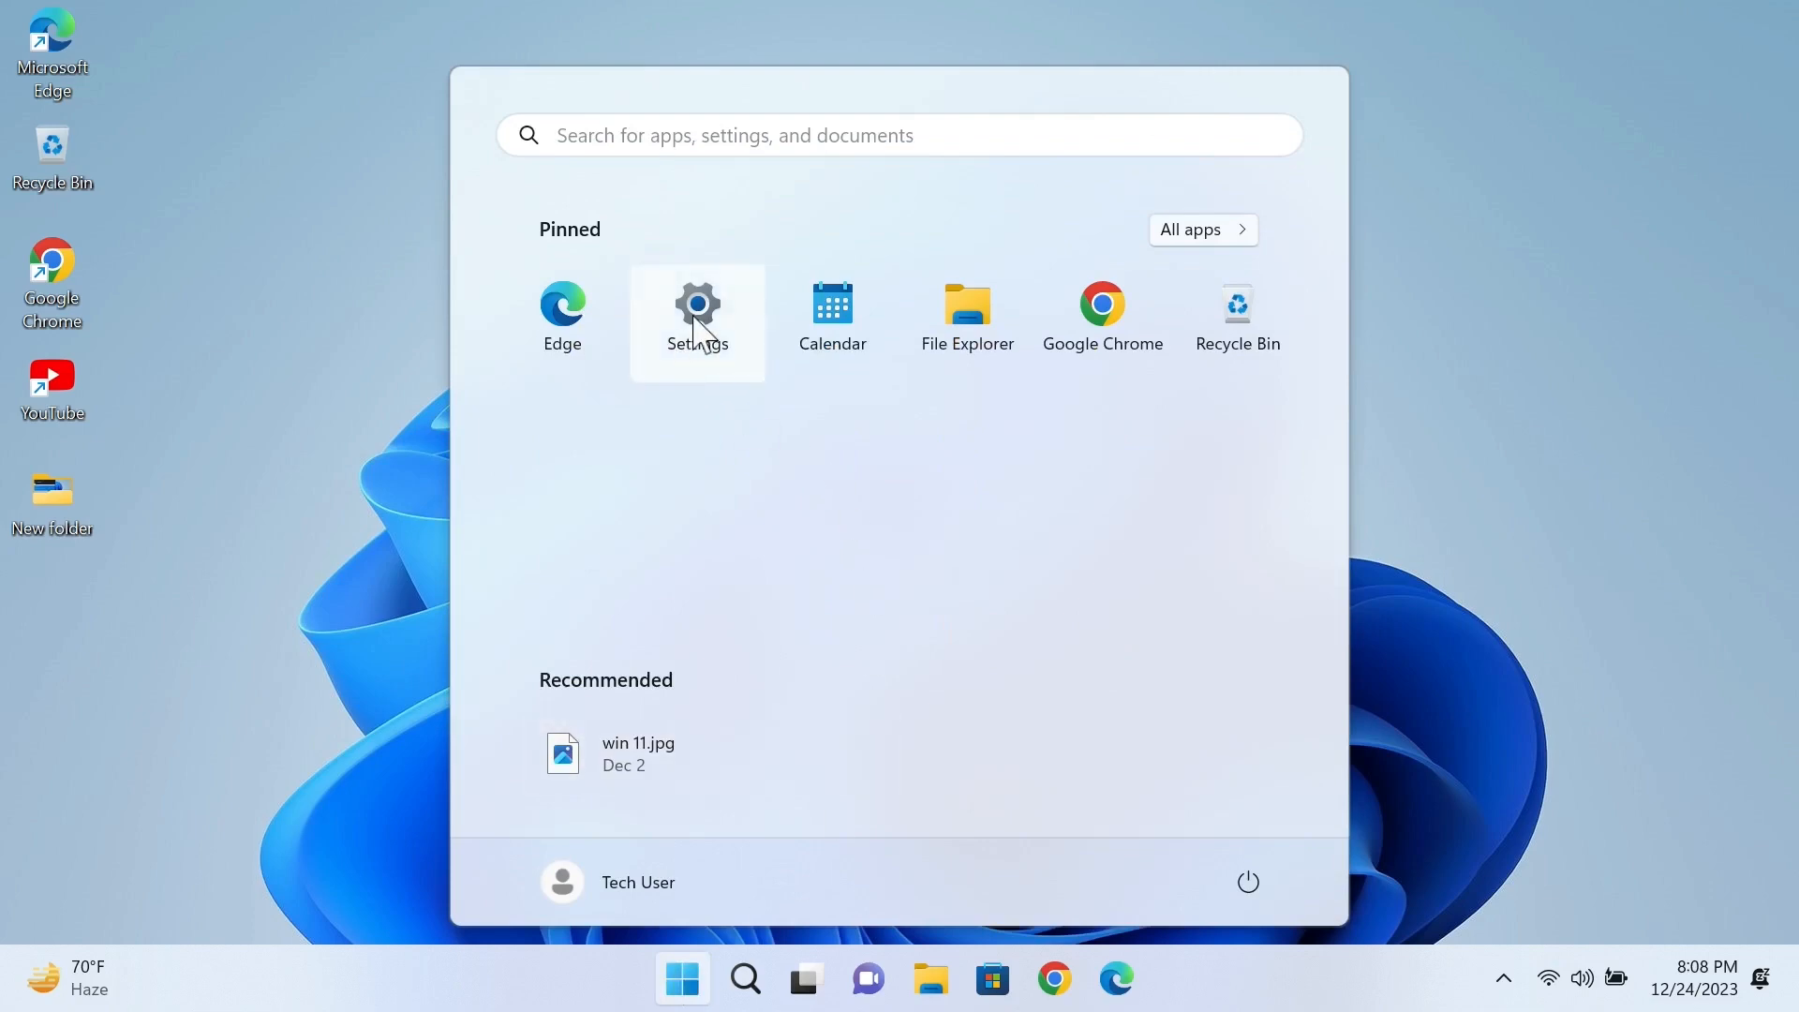
pyautogui.click(697, 305)
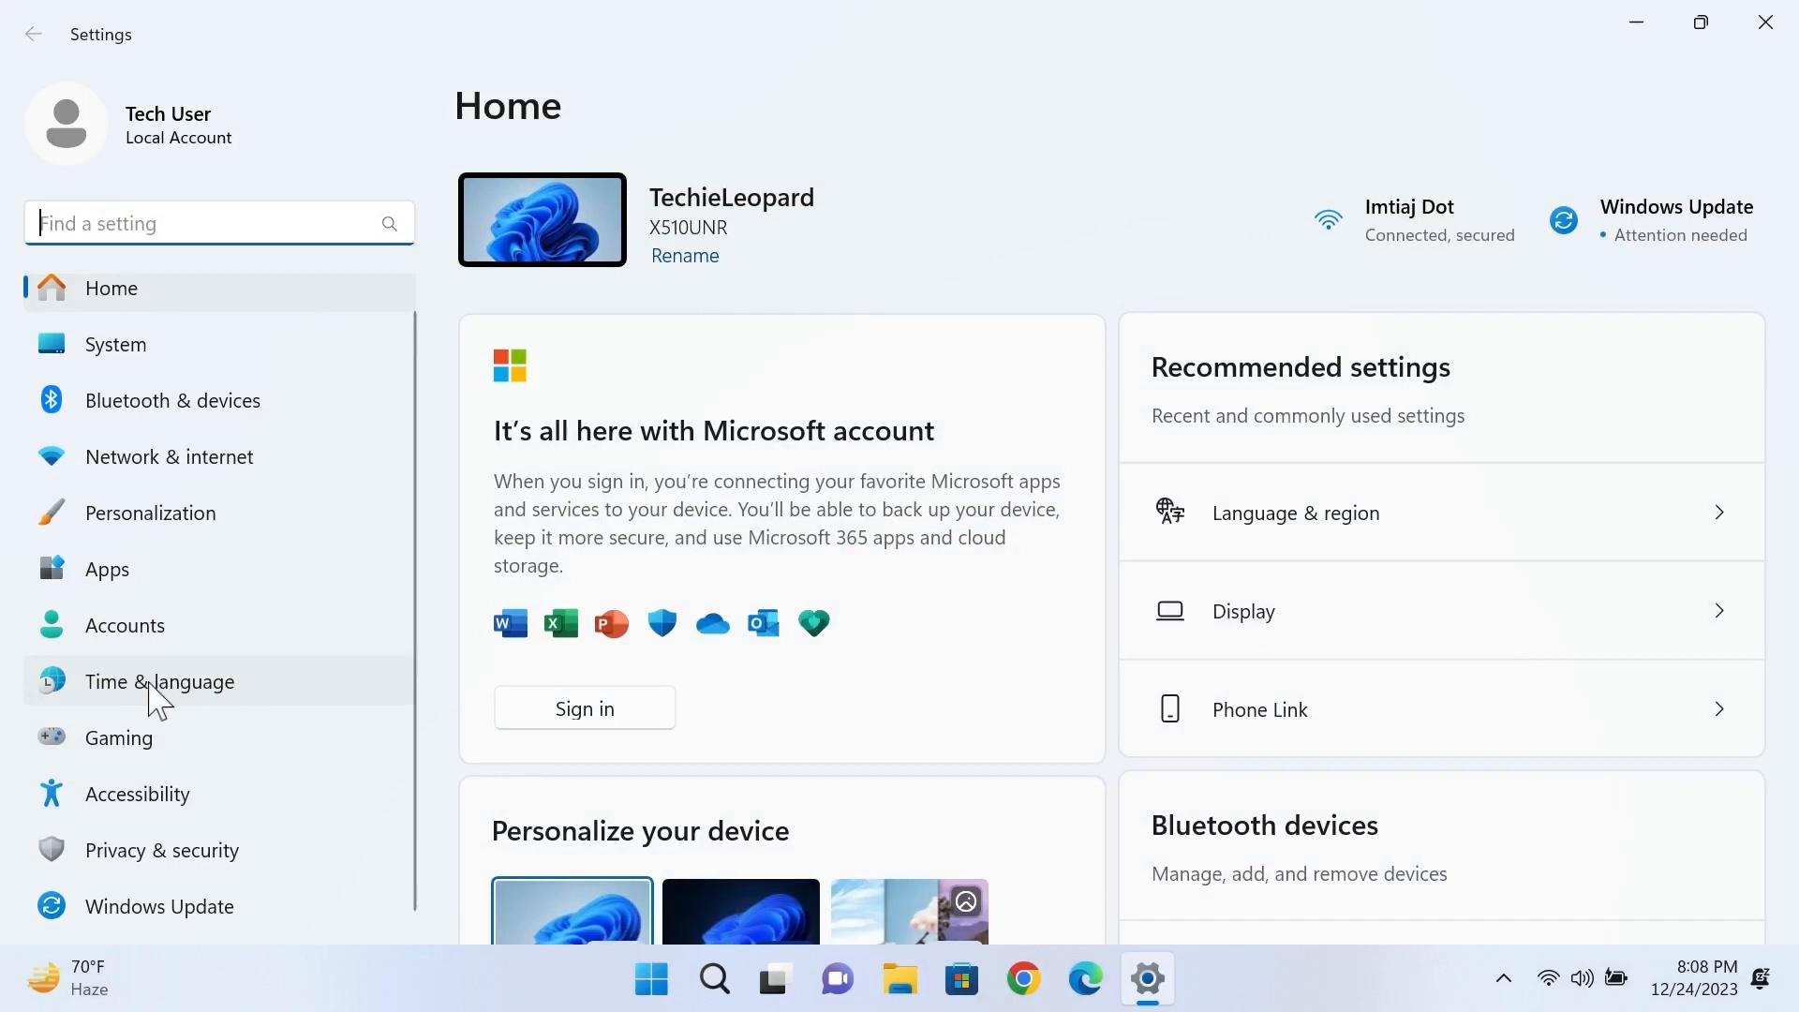
pyautogui.click(160, 681)
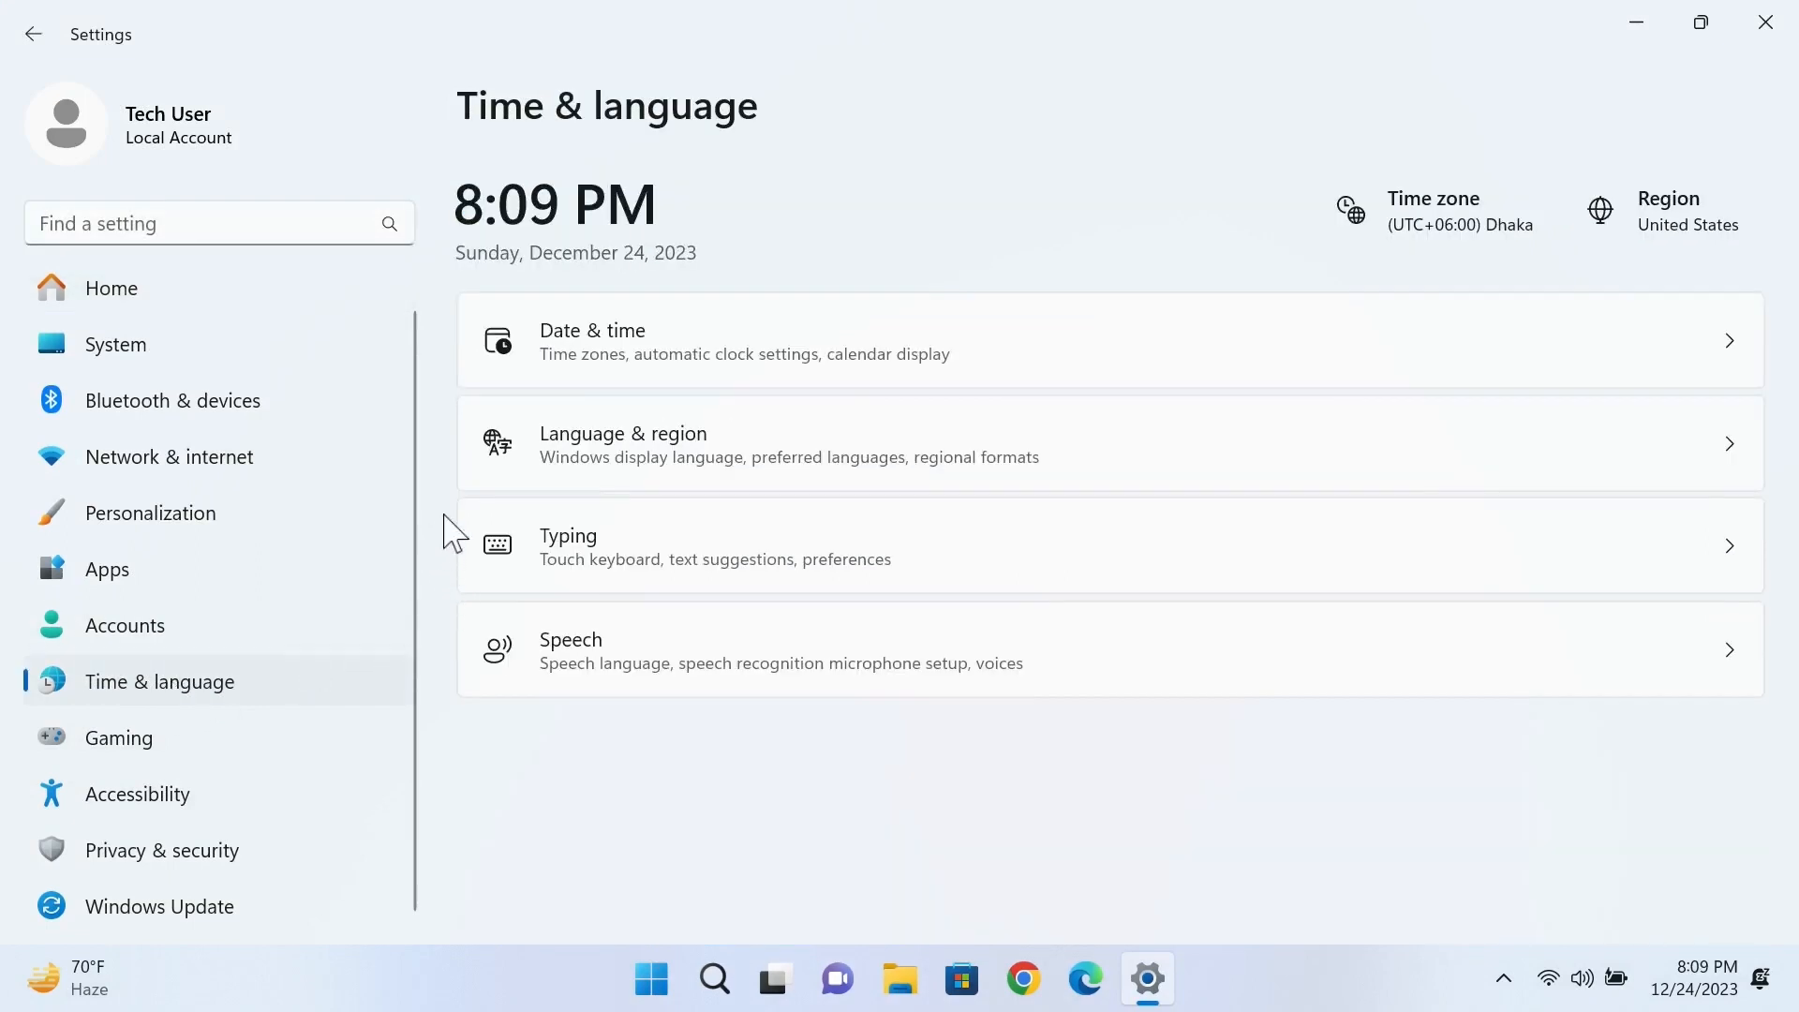
pyautogui.moveTo(733, 459)
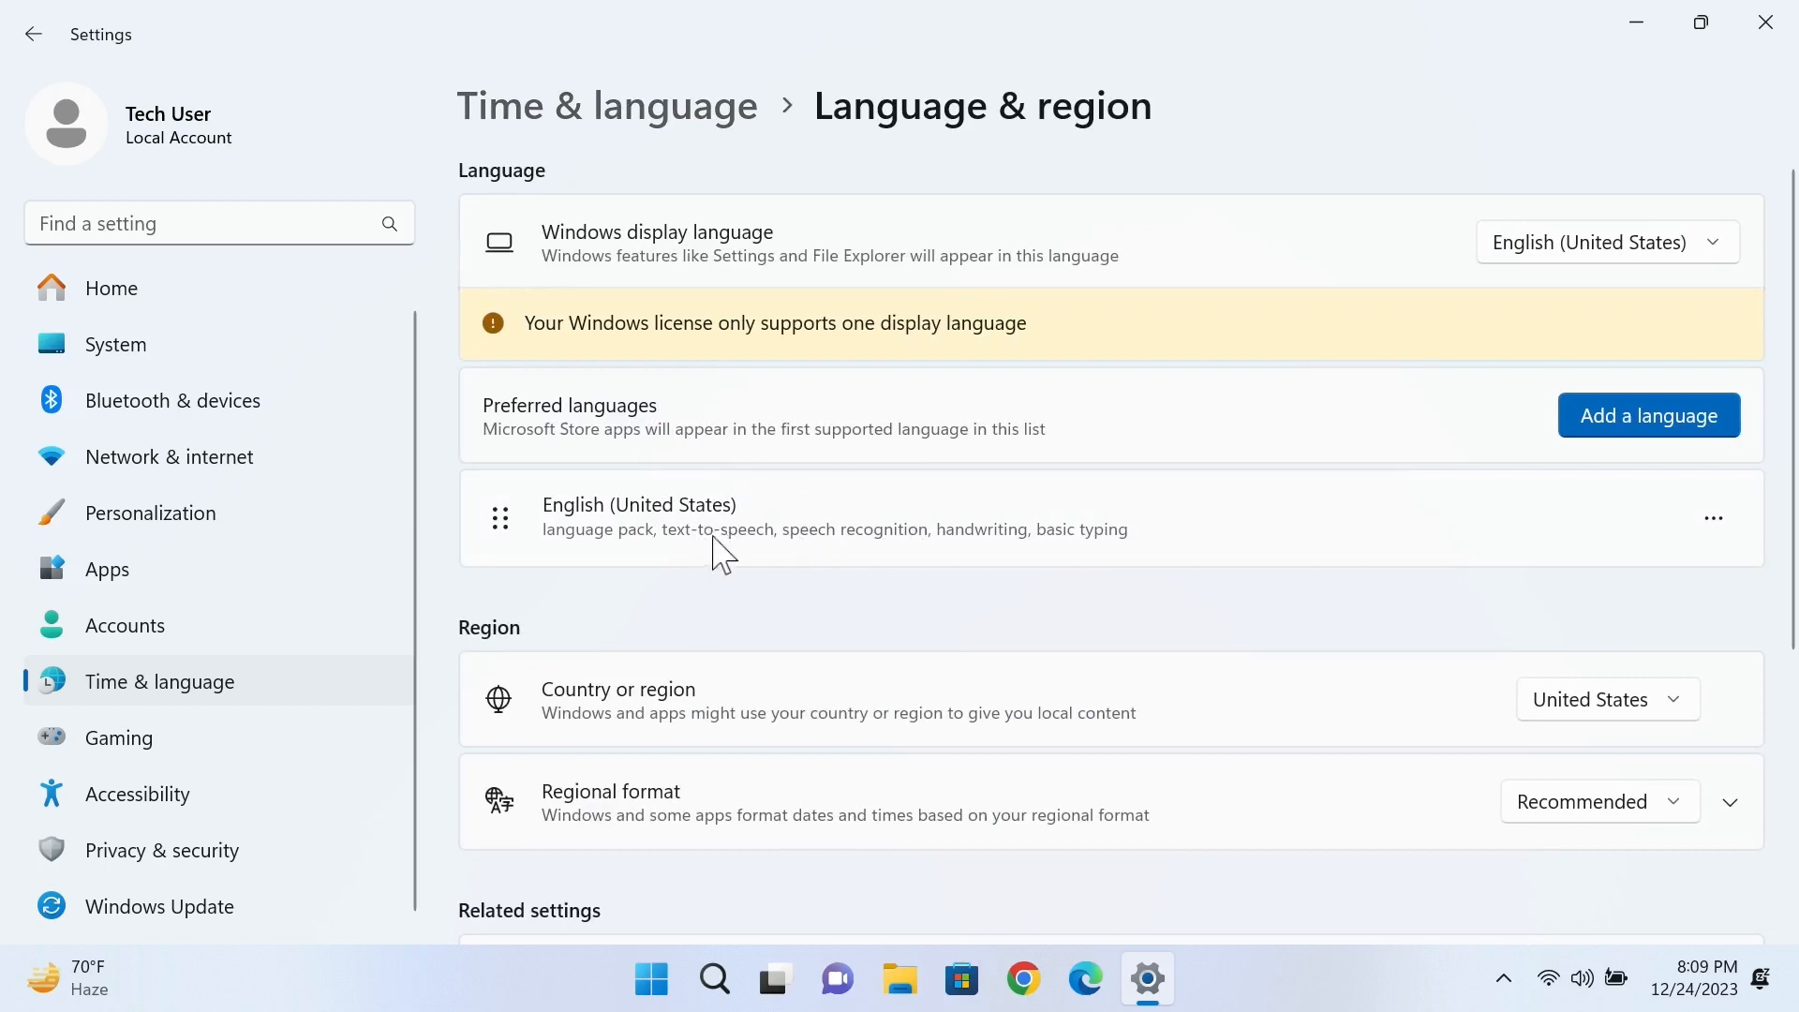
pyautogui.moveTo(978, 611)
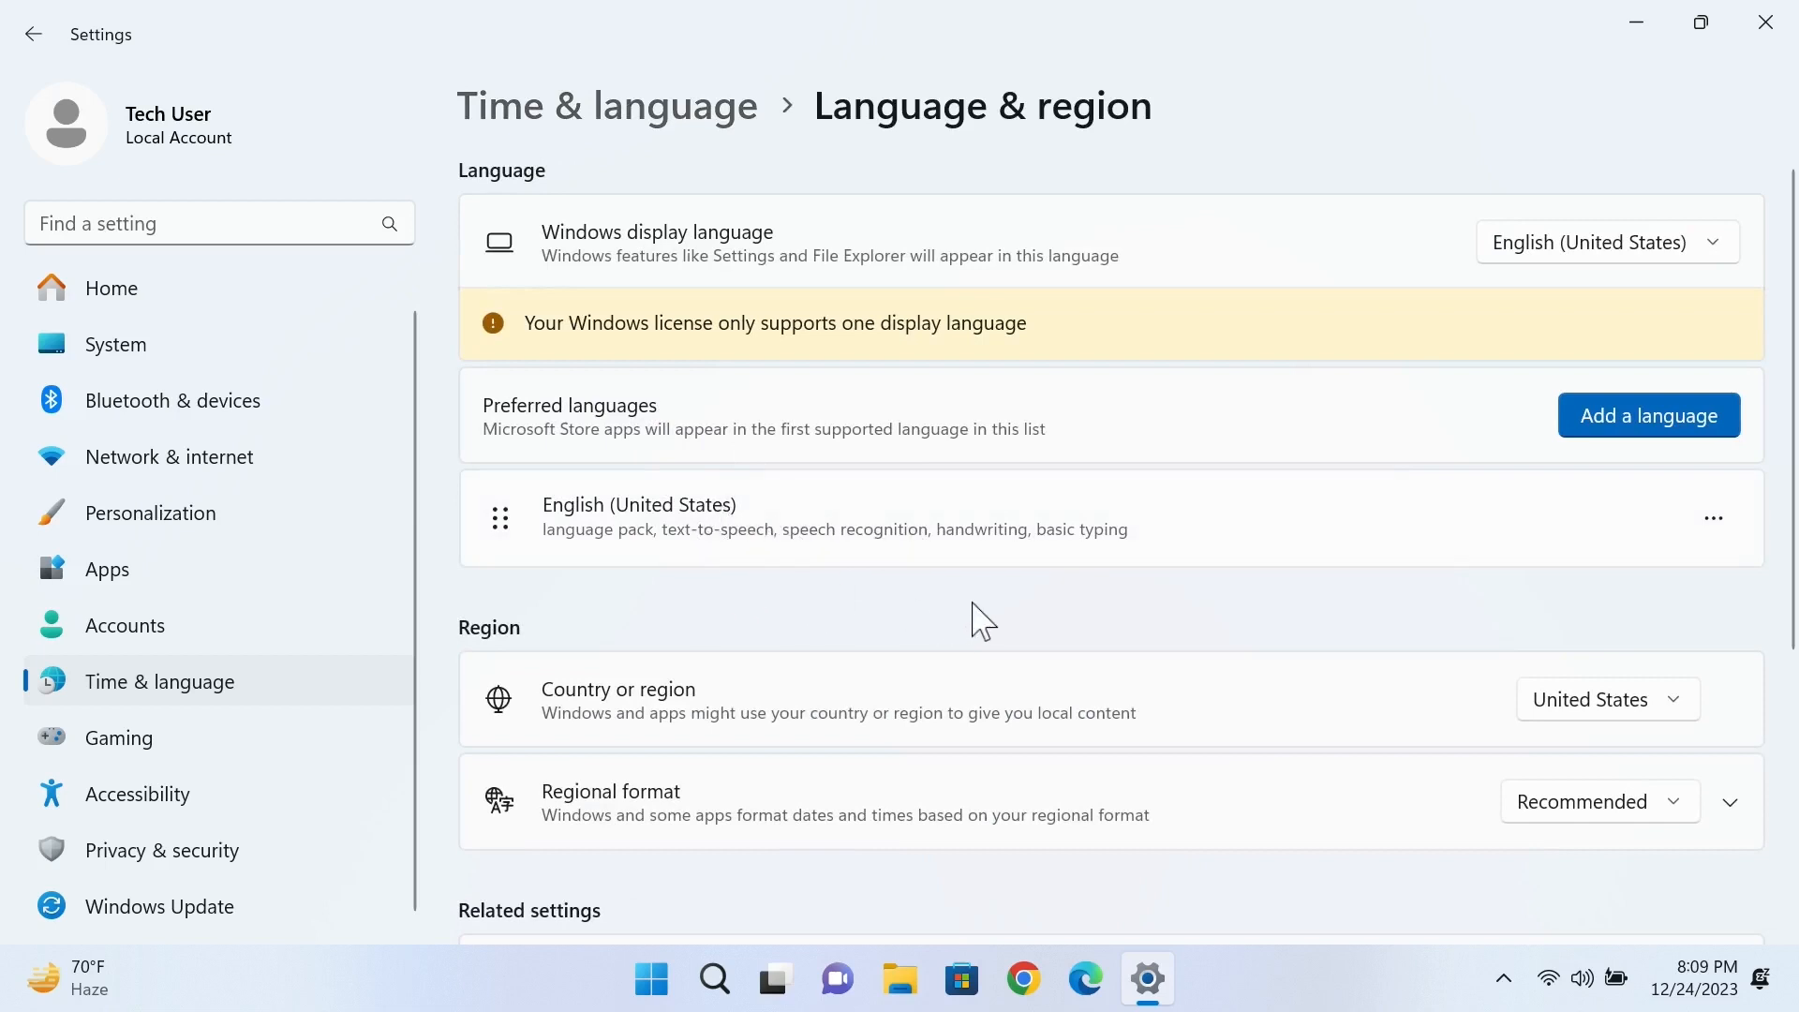
pyautogui.moveTo(1615, 458)
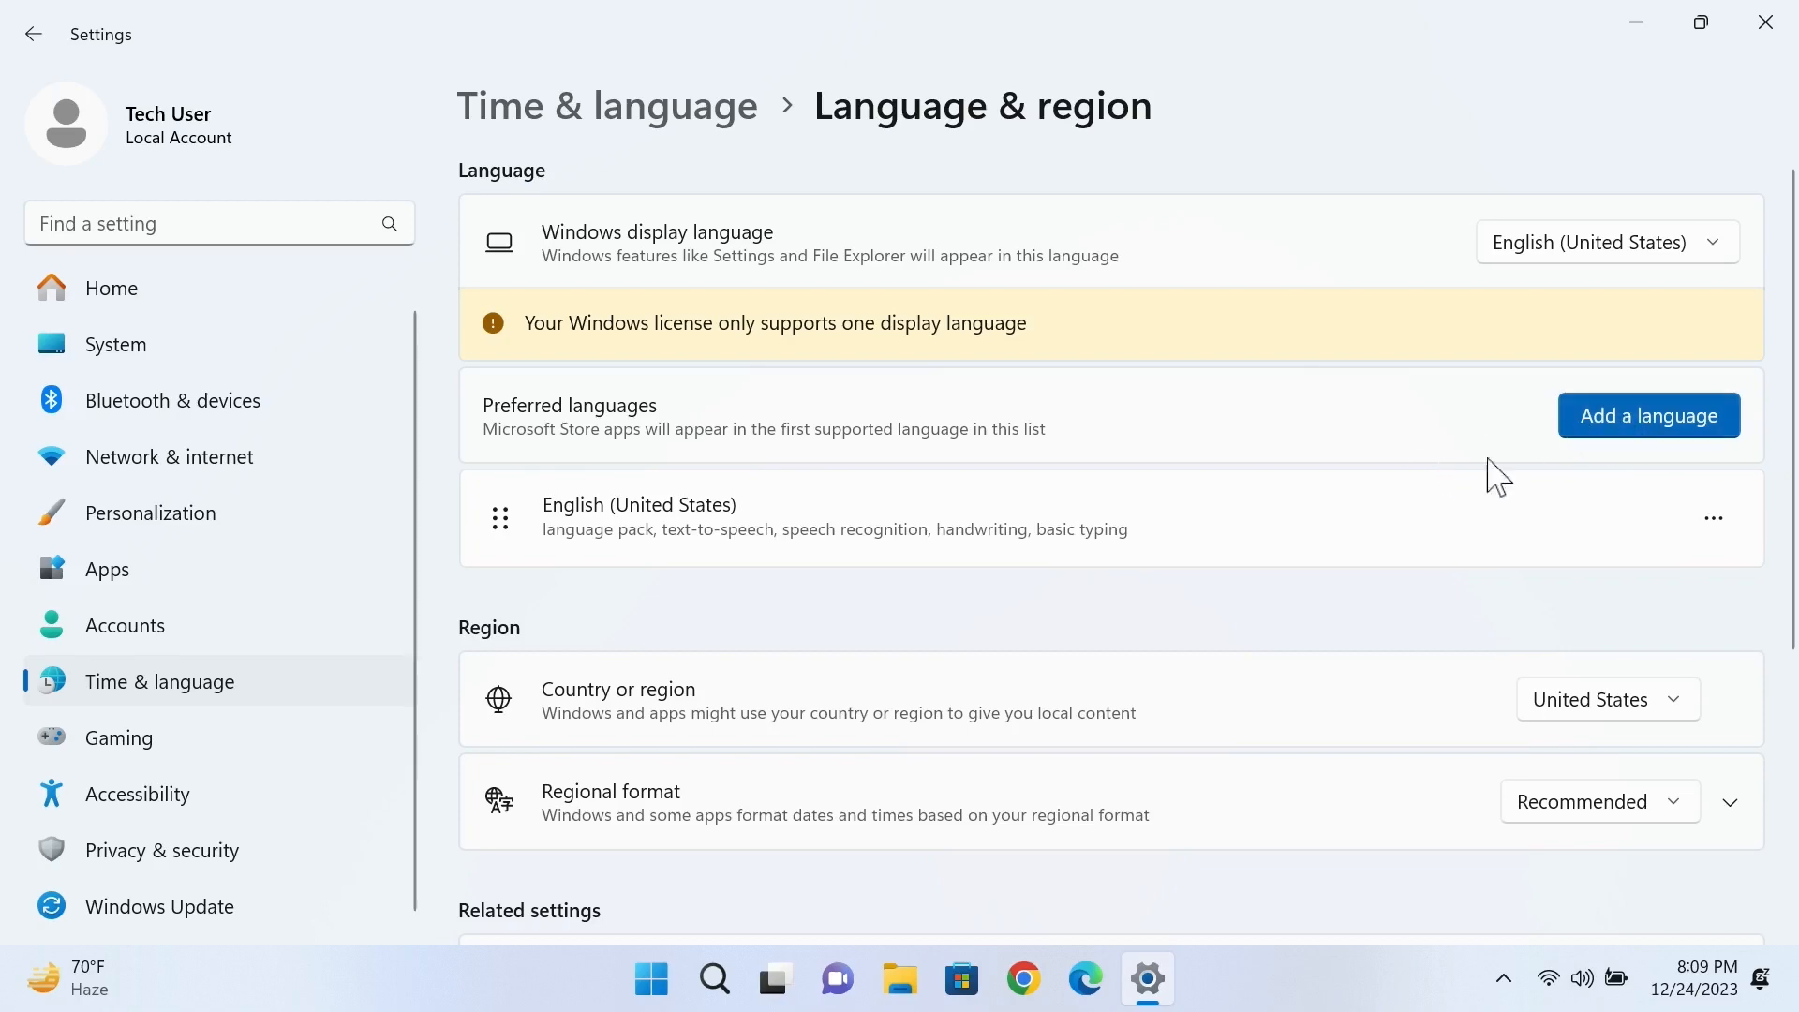
# - Install English (Australia) as a preferred language, leaving out the optional features
pyautogui.click(1649, 415)
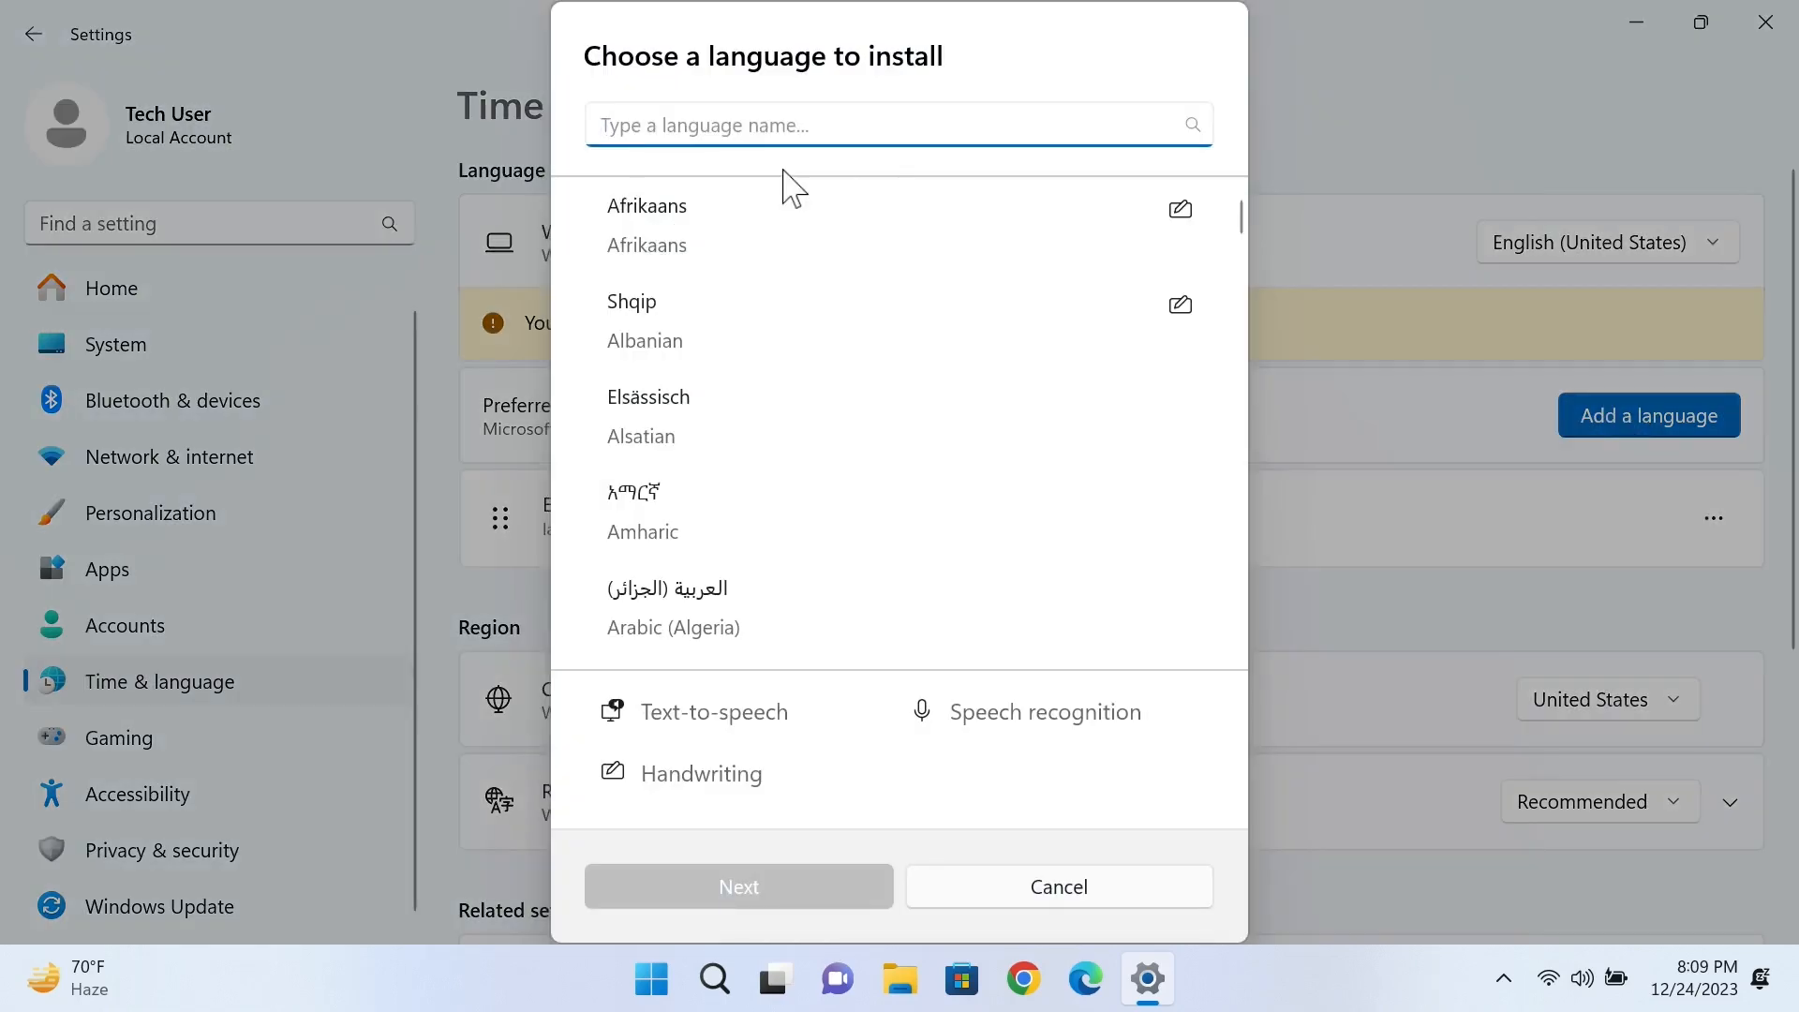
pyautogui.write('engll')
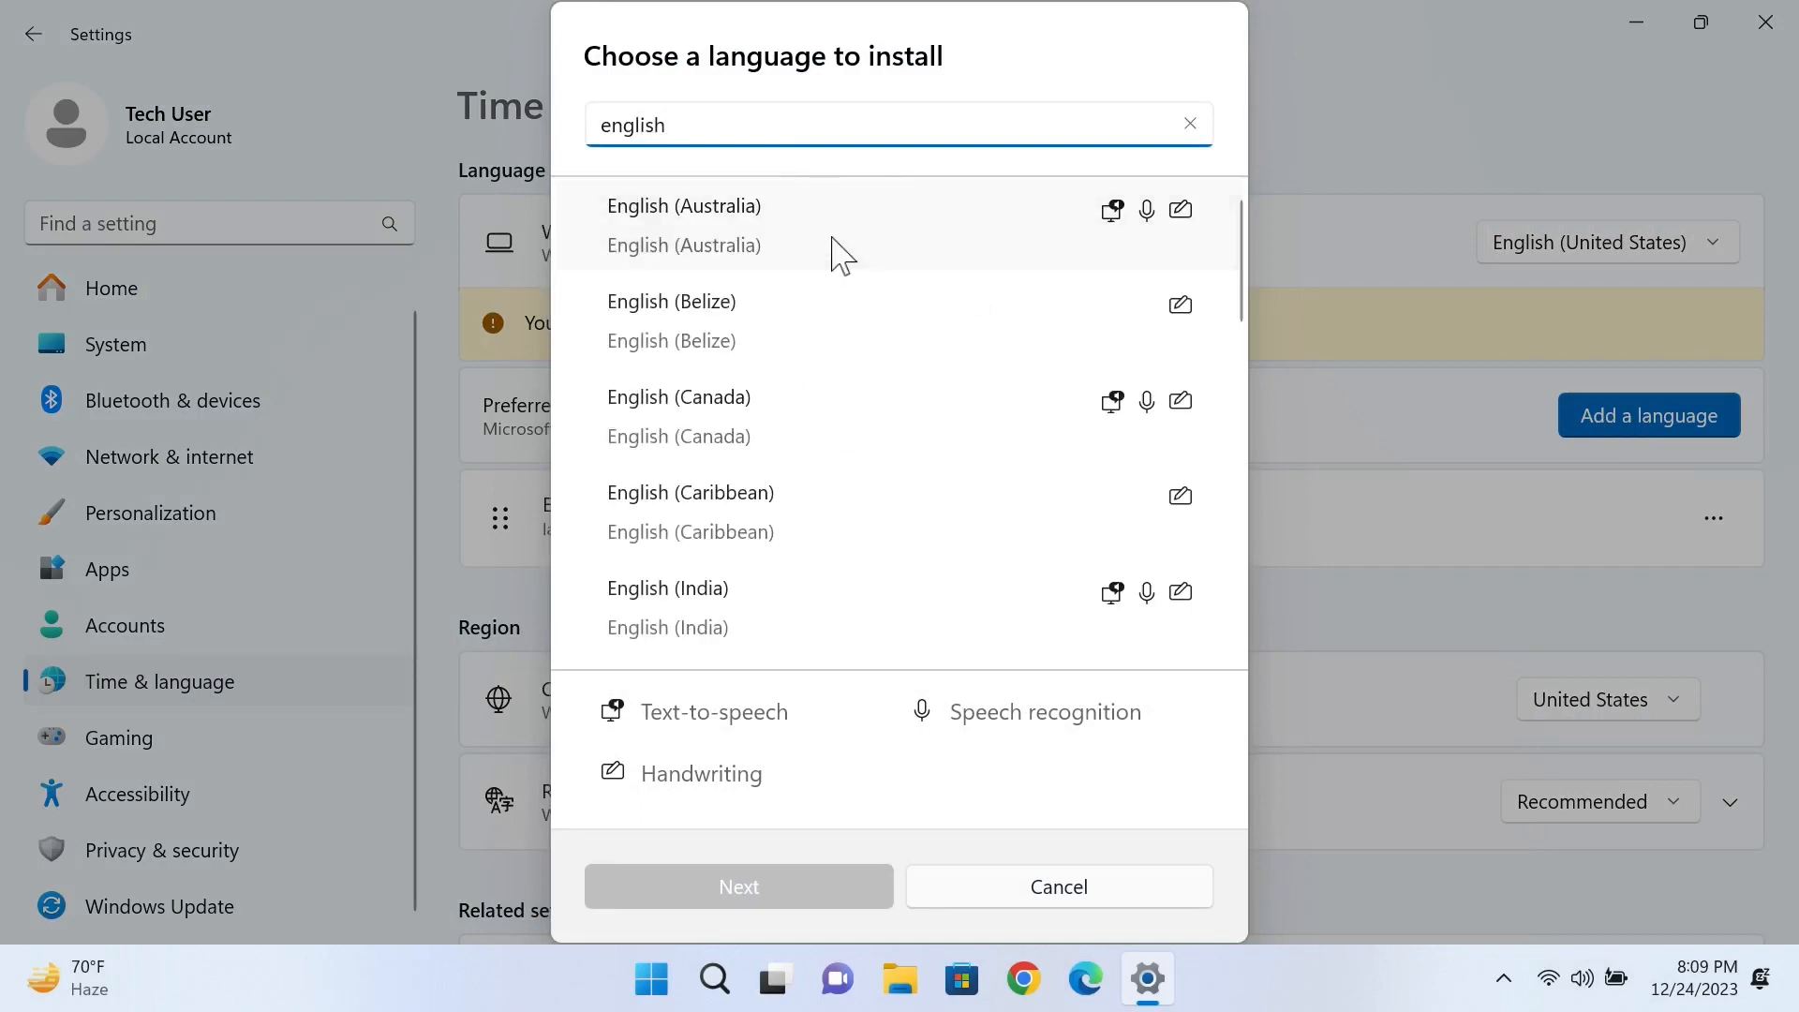
pyautogui.click(683, 225)
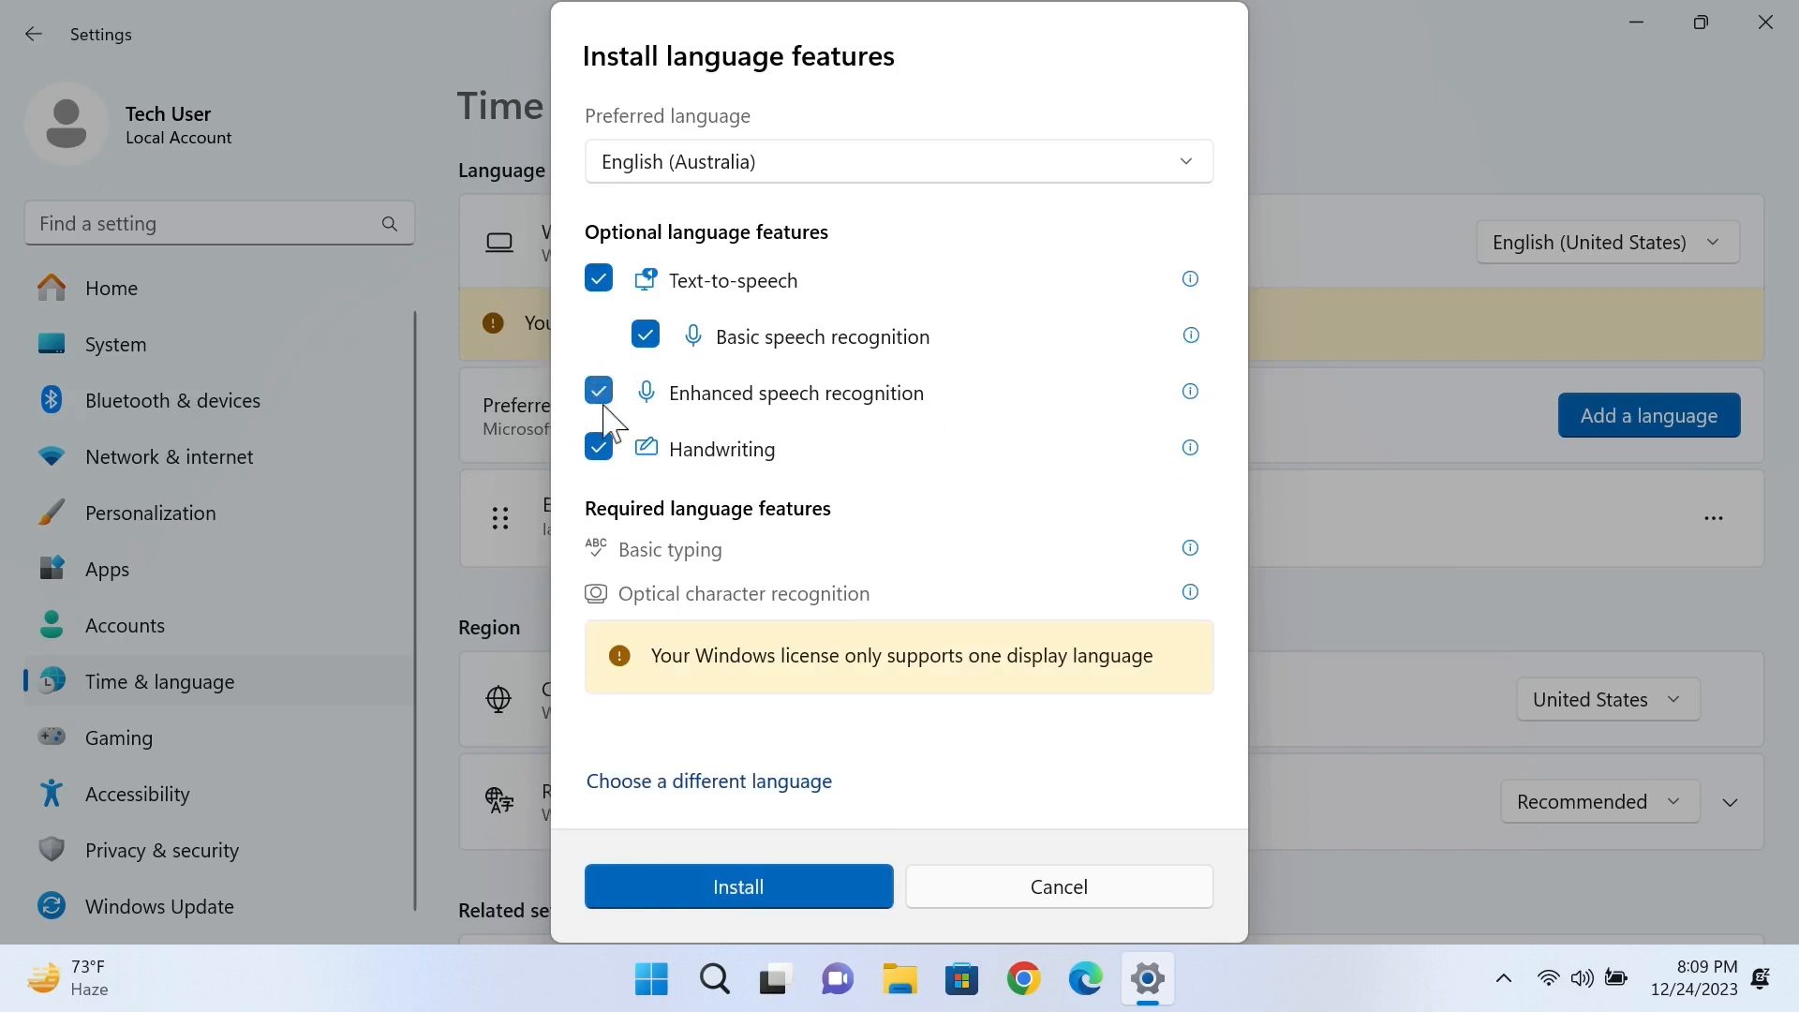
pyautogui.click(599, 390)
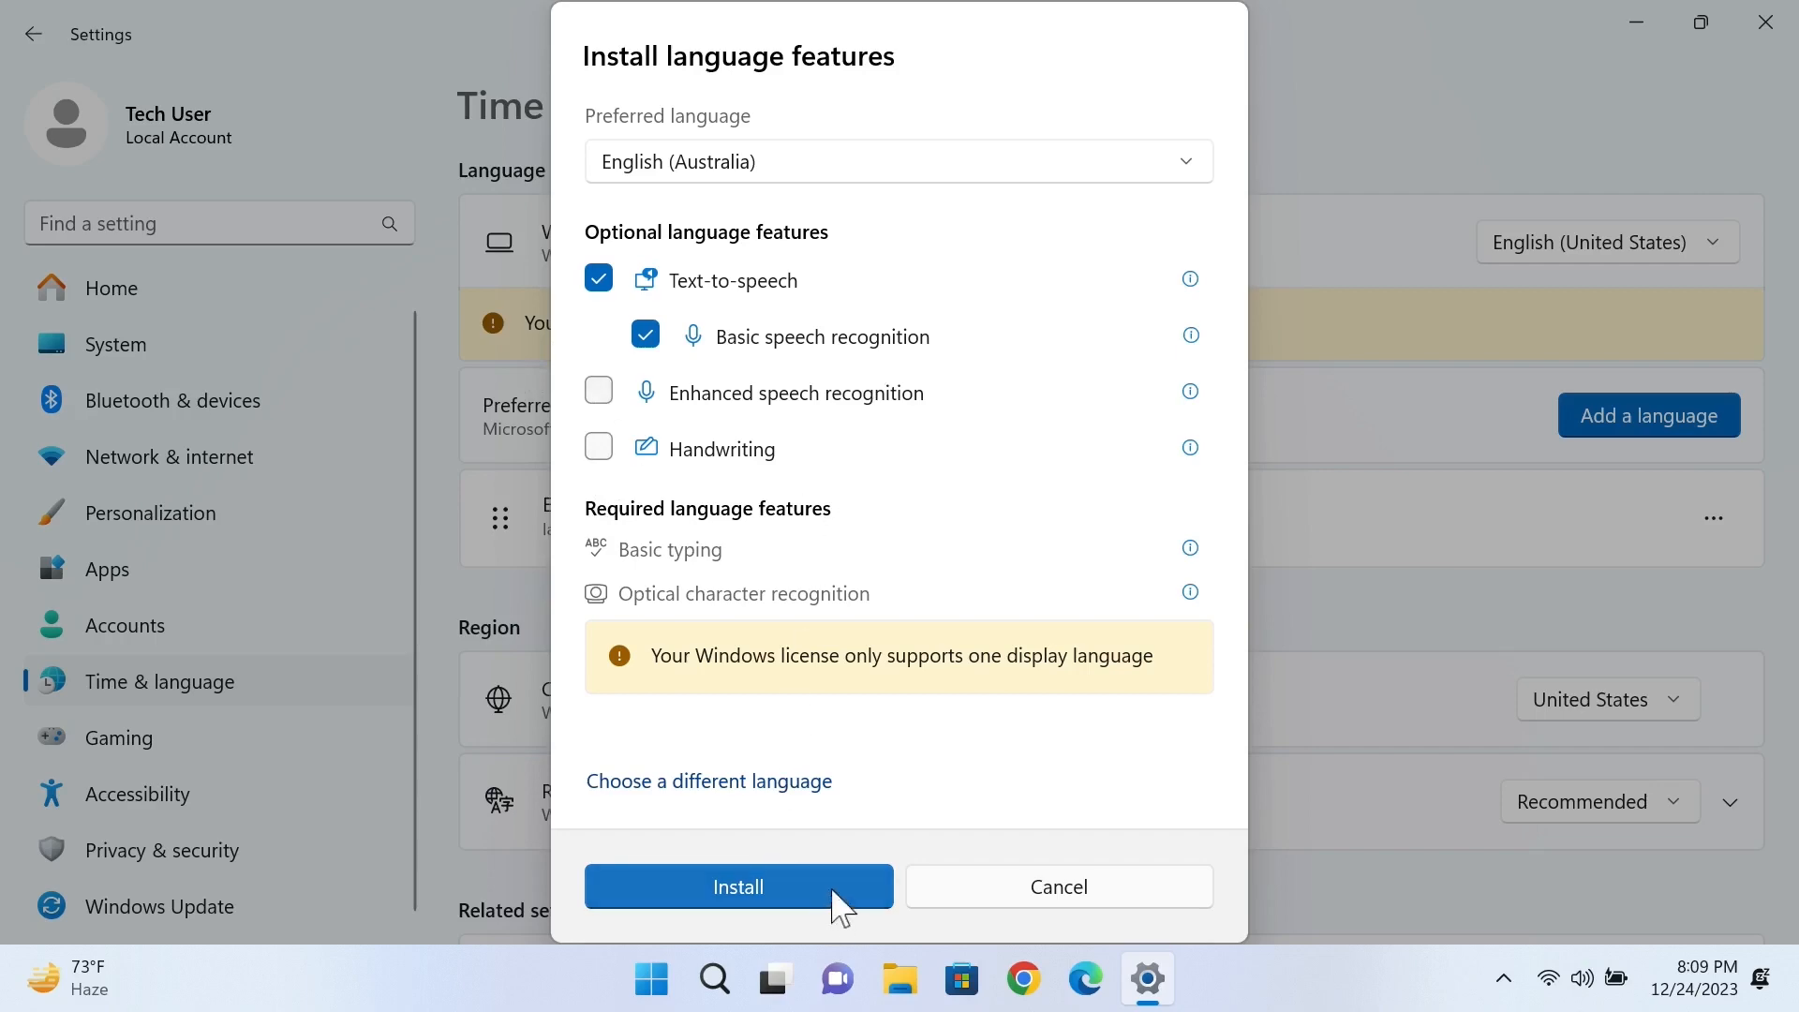
pyautogui.click(738, 887)
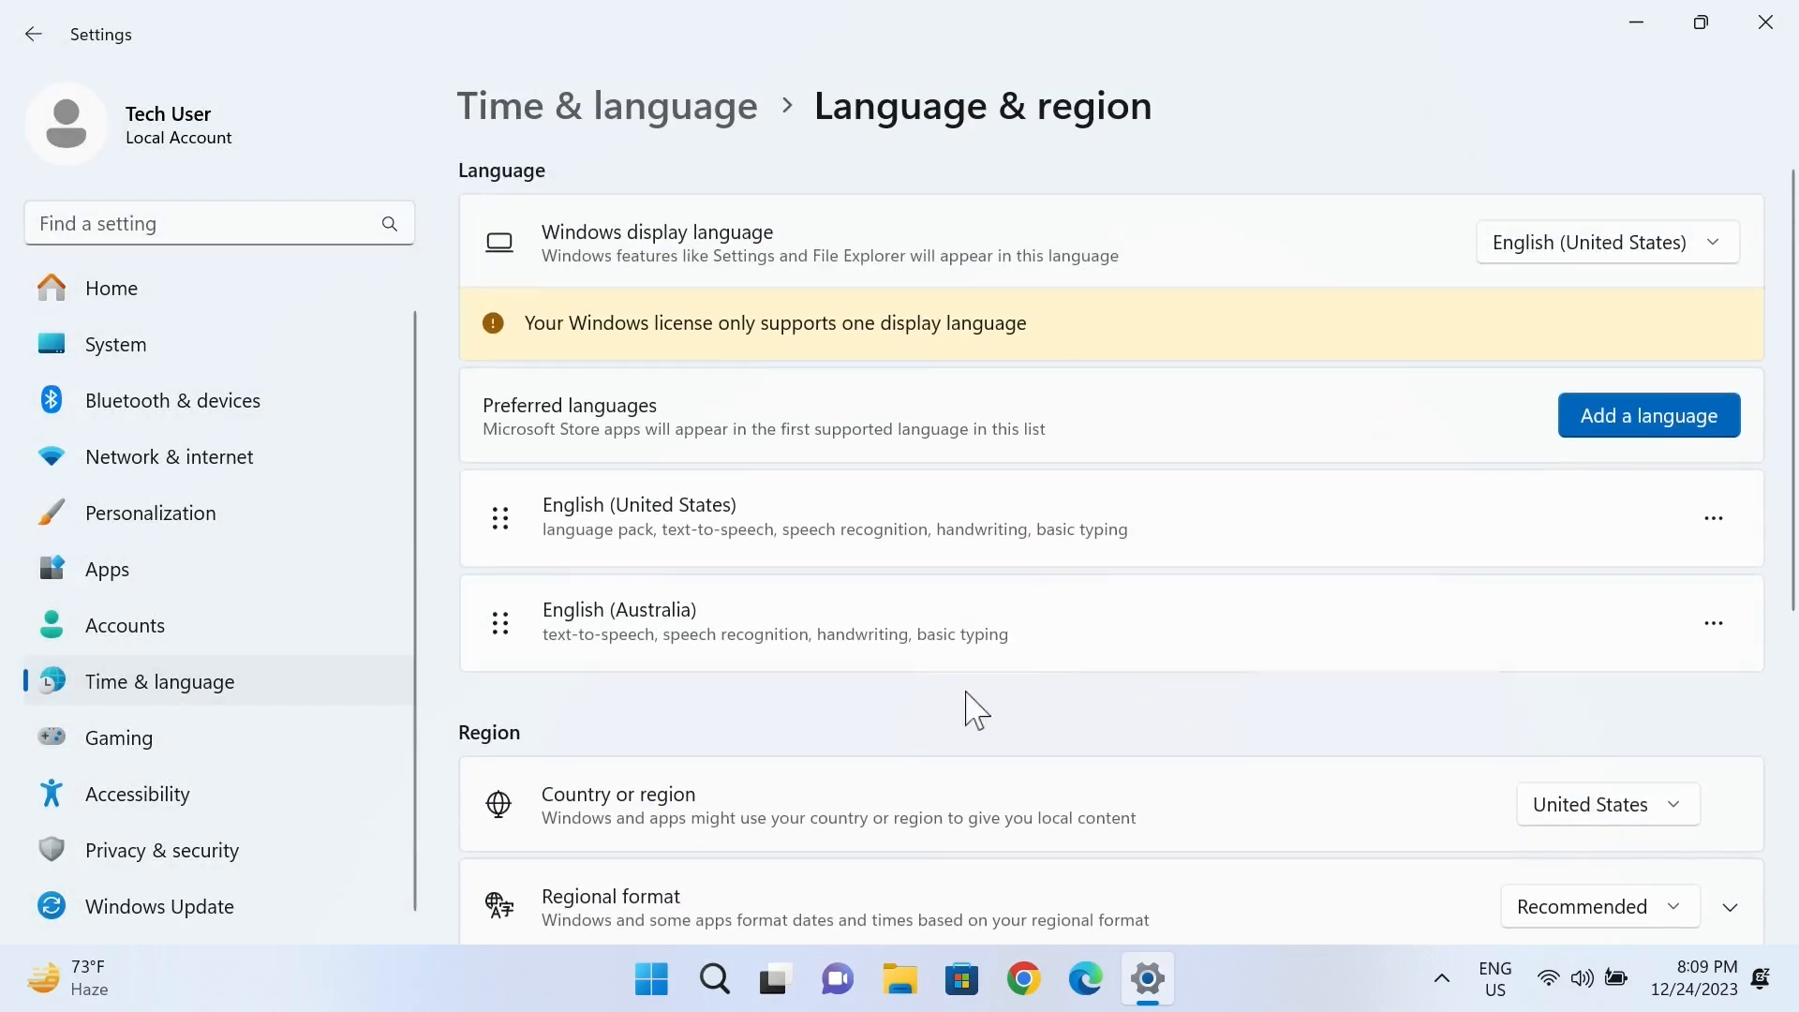
pyautogui.moveTo(1141, 666)
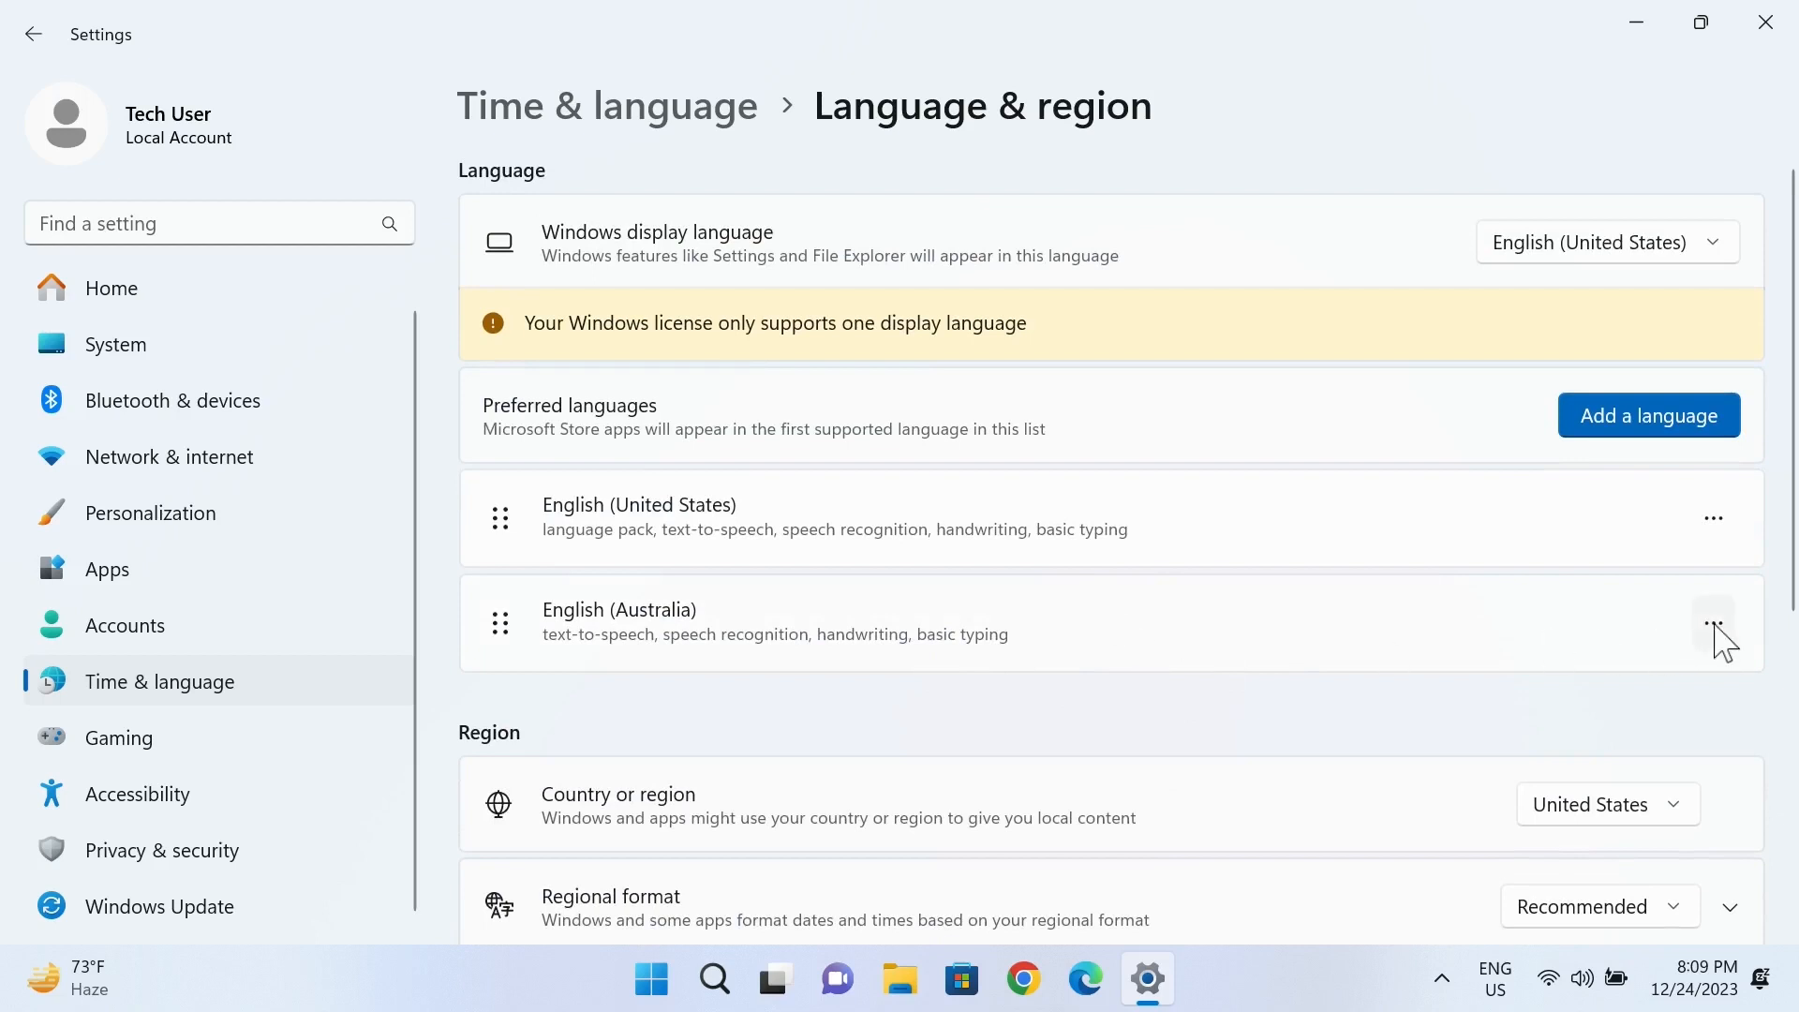
# - Move English (Australia) above English (United States) and close Settings
pyautogui.click(1712, 622)
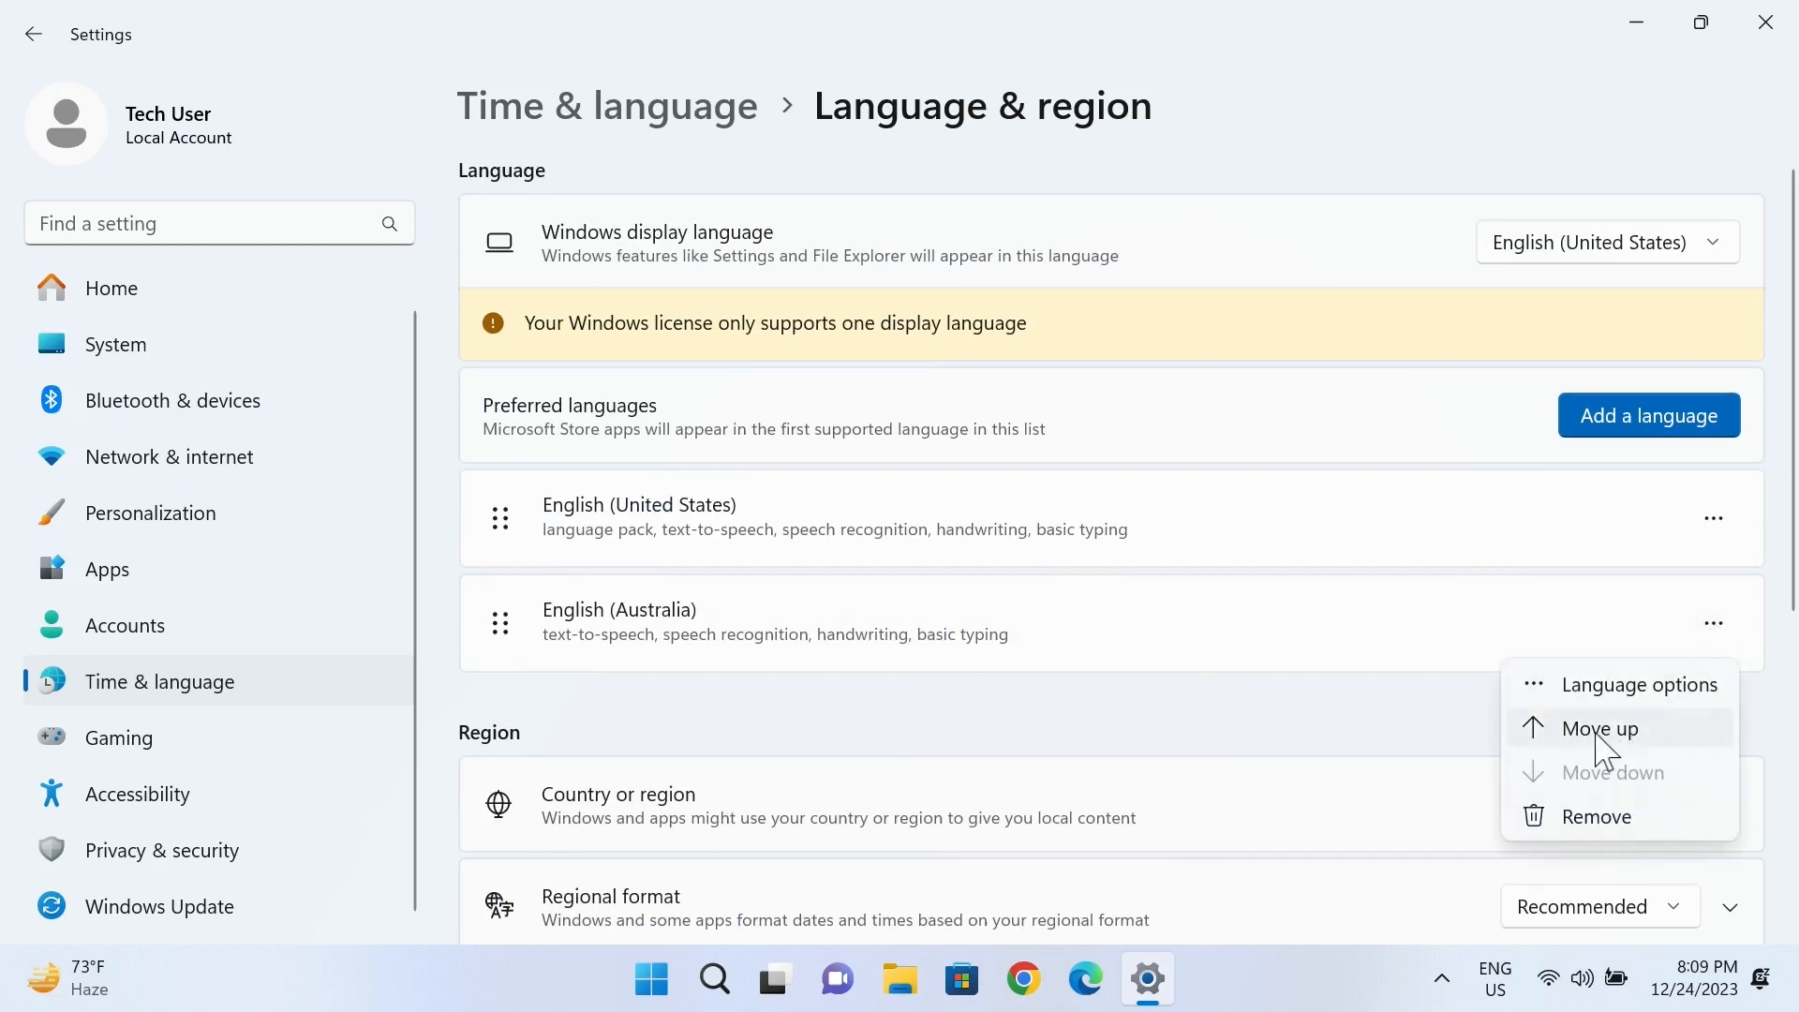
pyautogui.click(1601, 728)
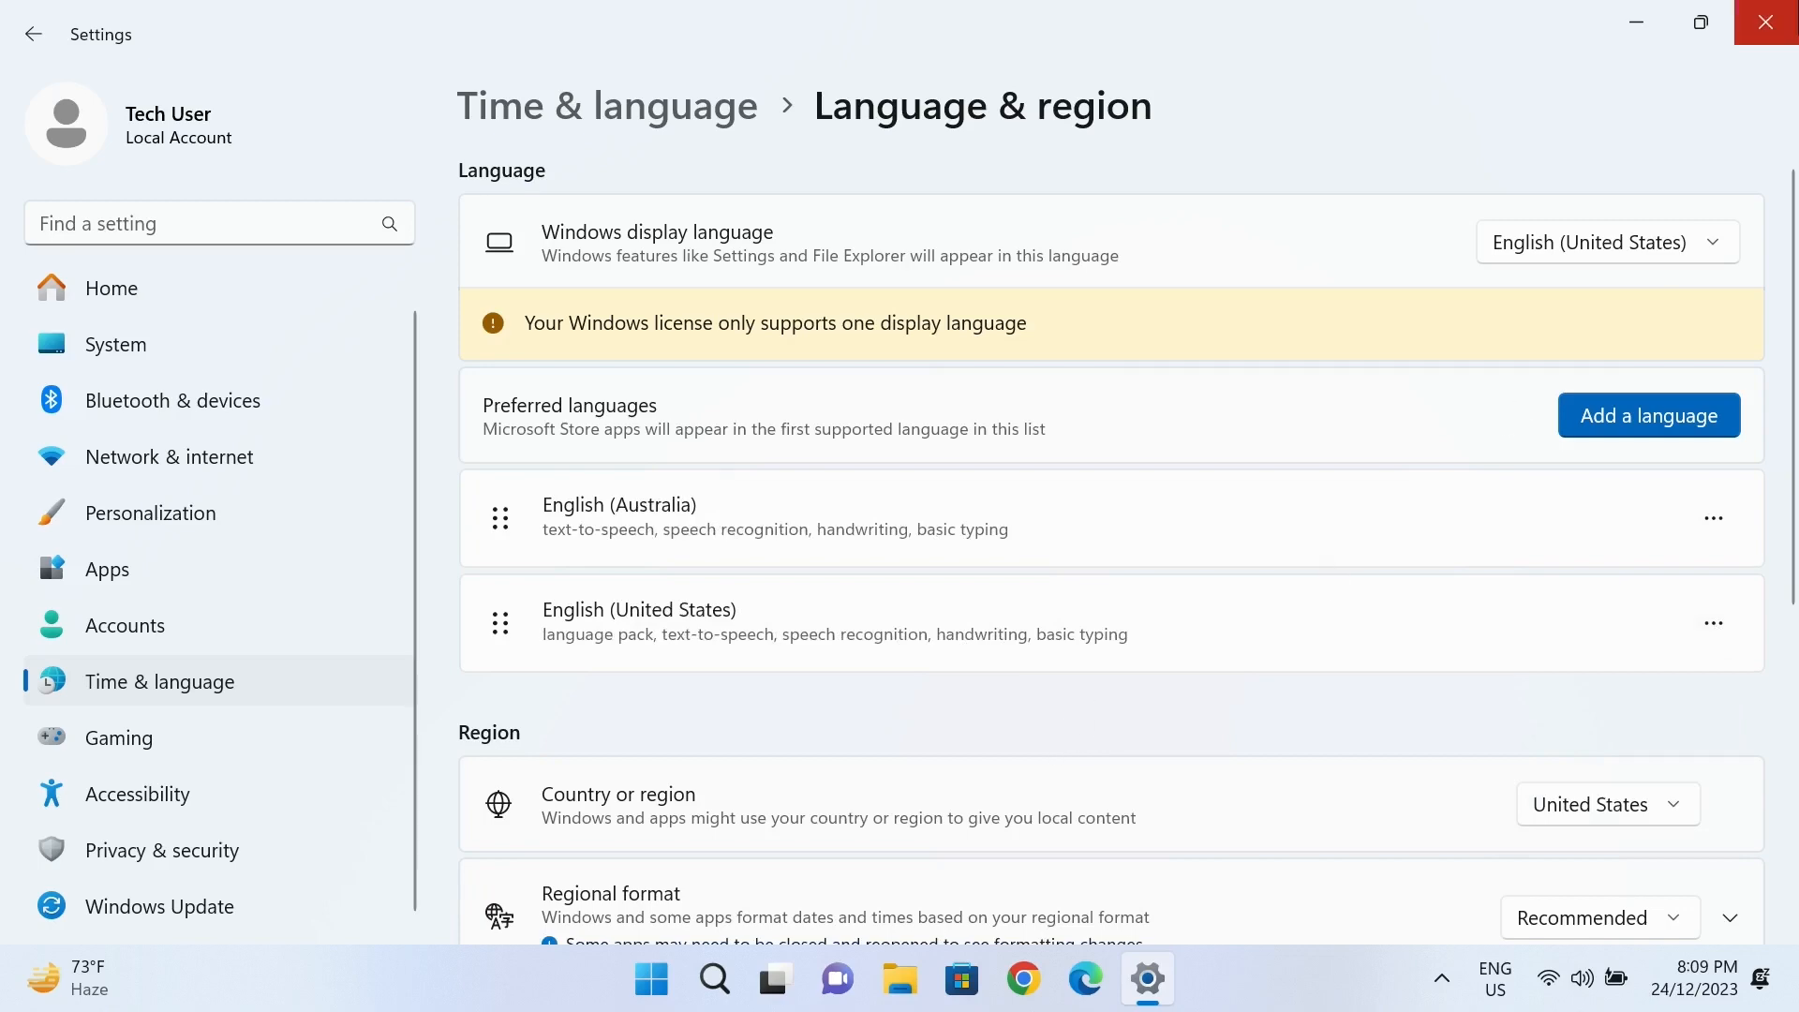
pyautogui.click(651, 978)
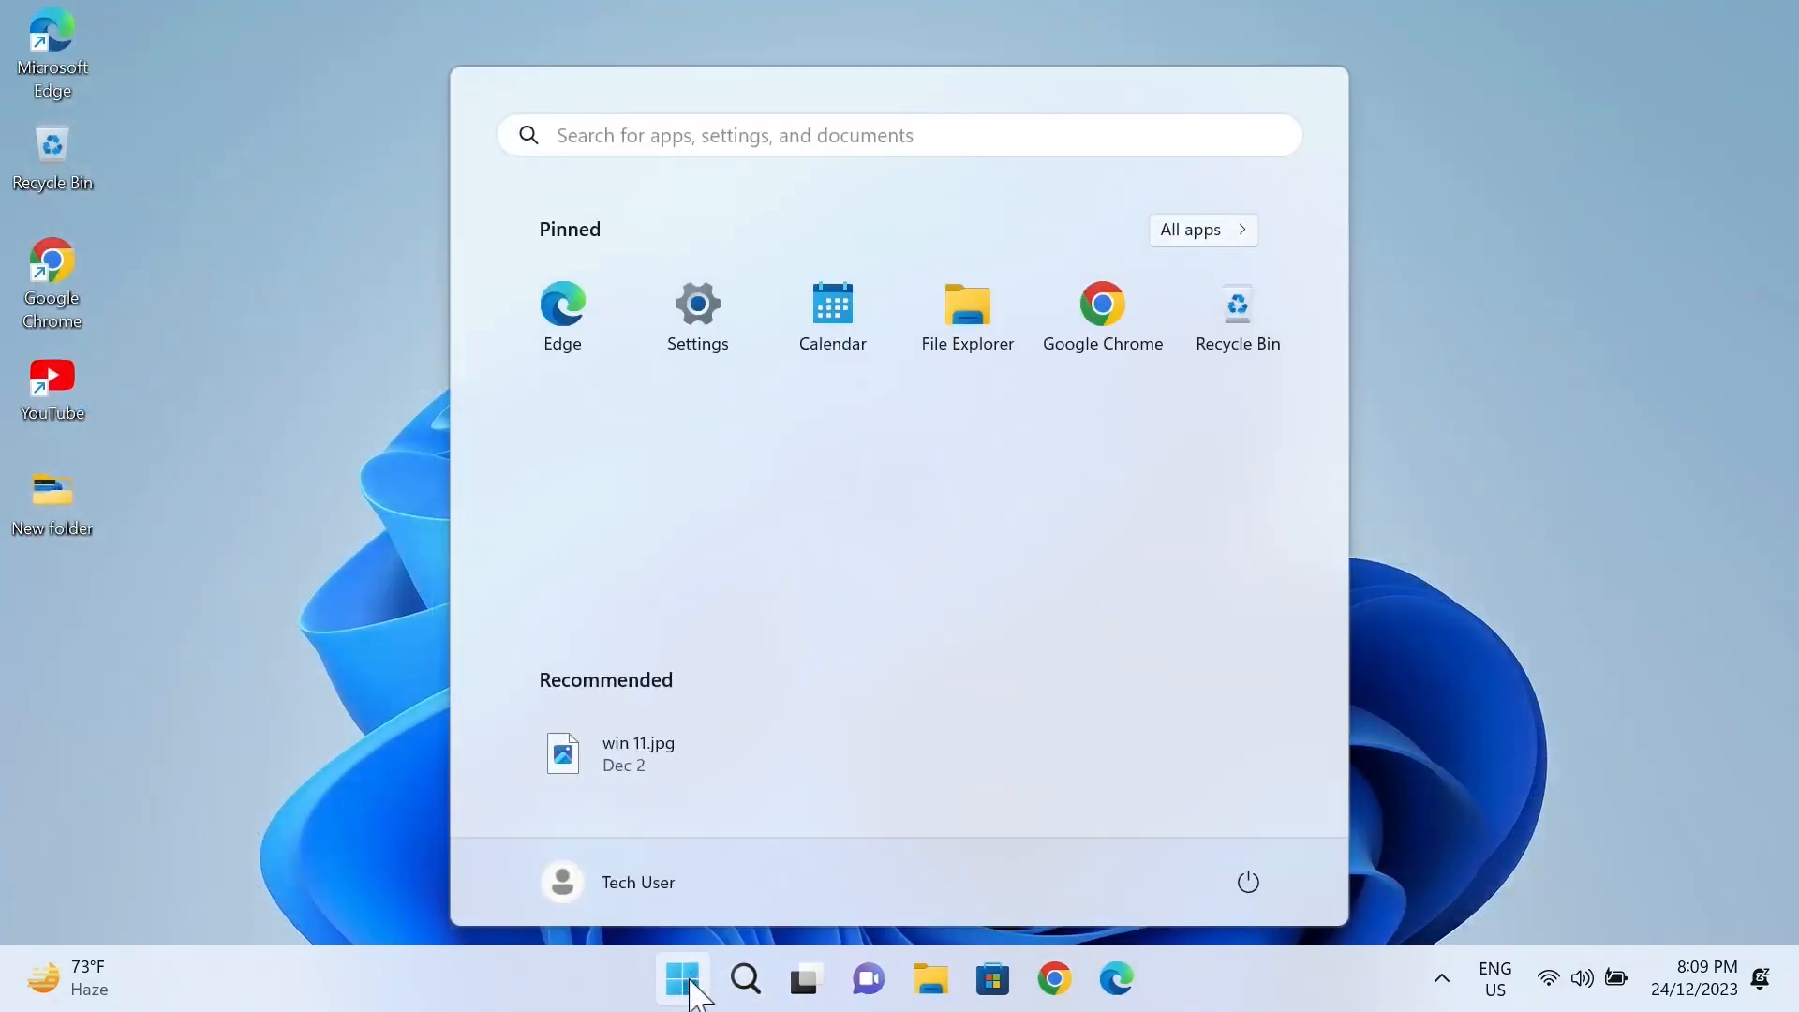
# - Dismiss the Start menu, then relaunch Settings from Start
pyautogui.click(1248, 881)
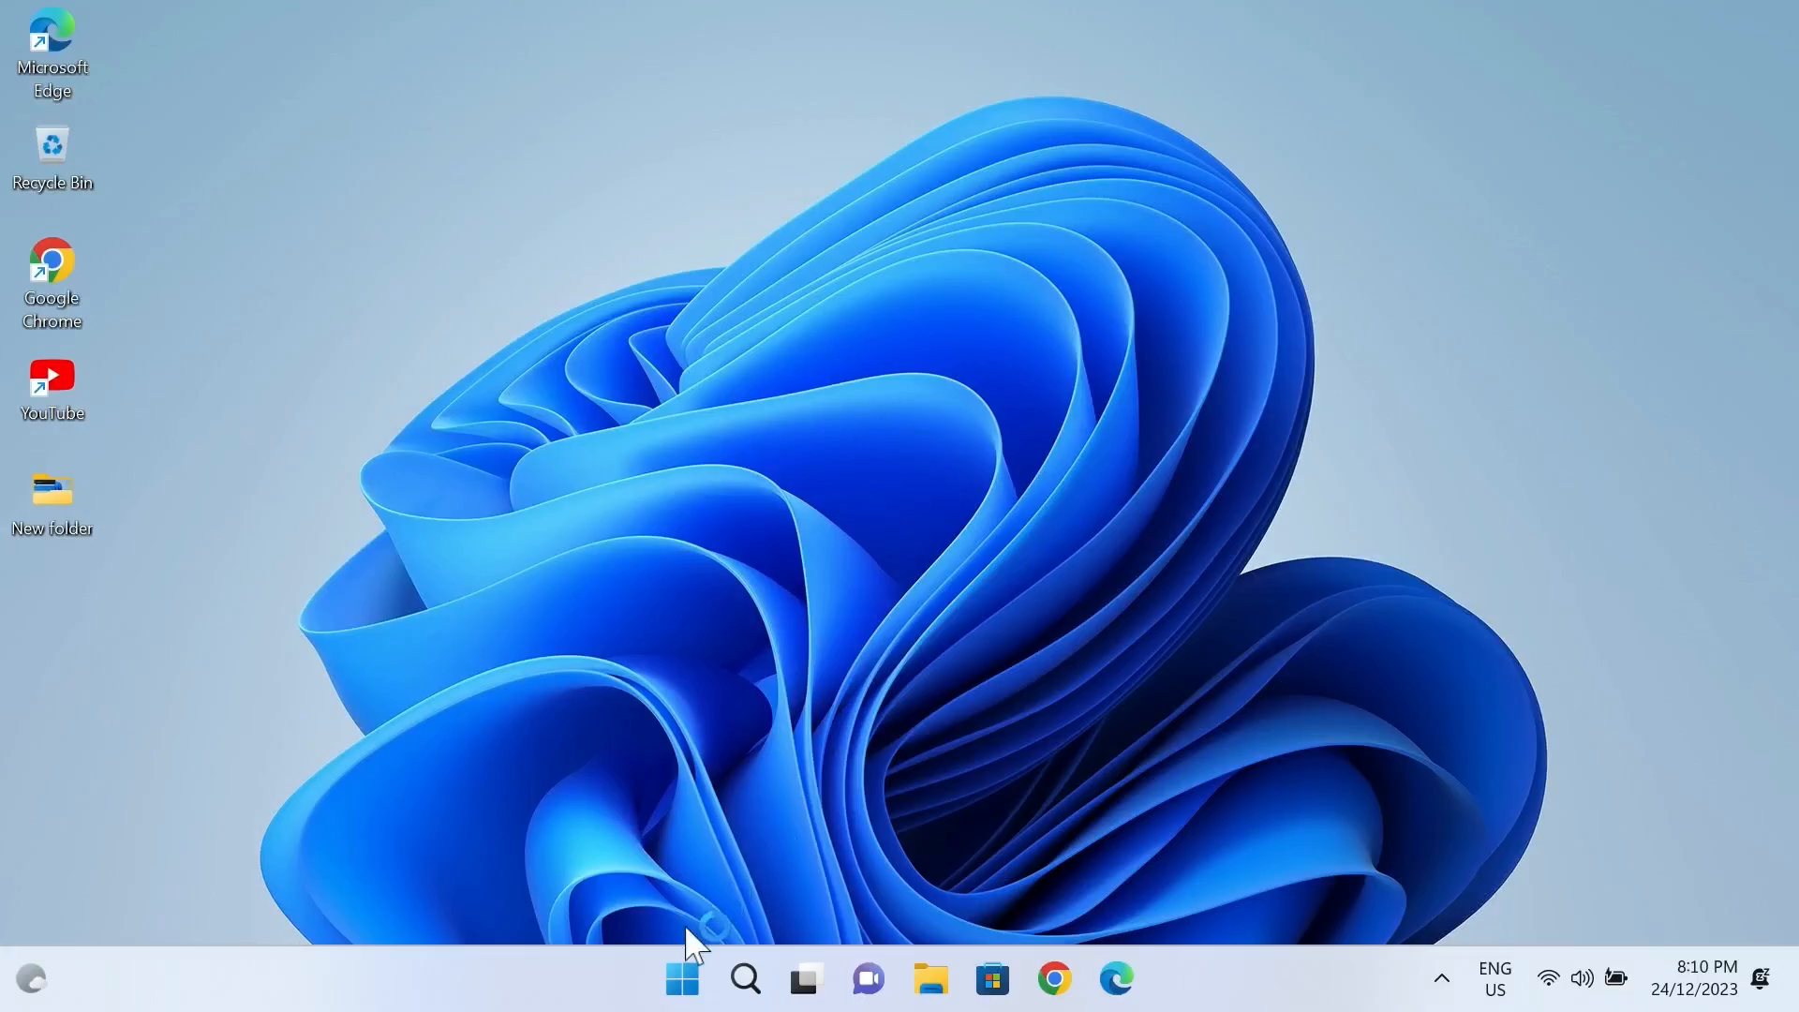
pyautogui.click(681, 979)
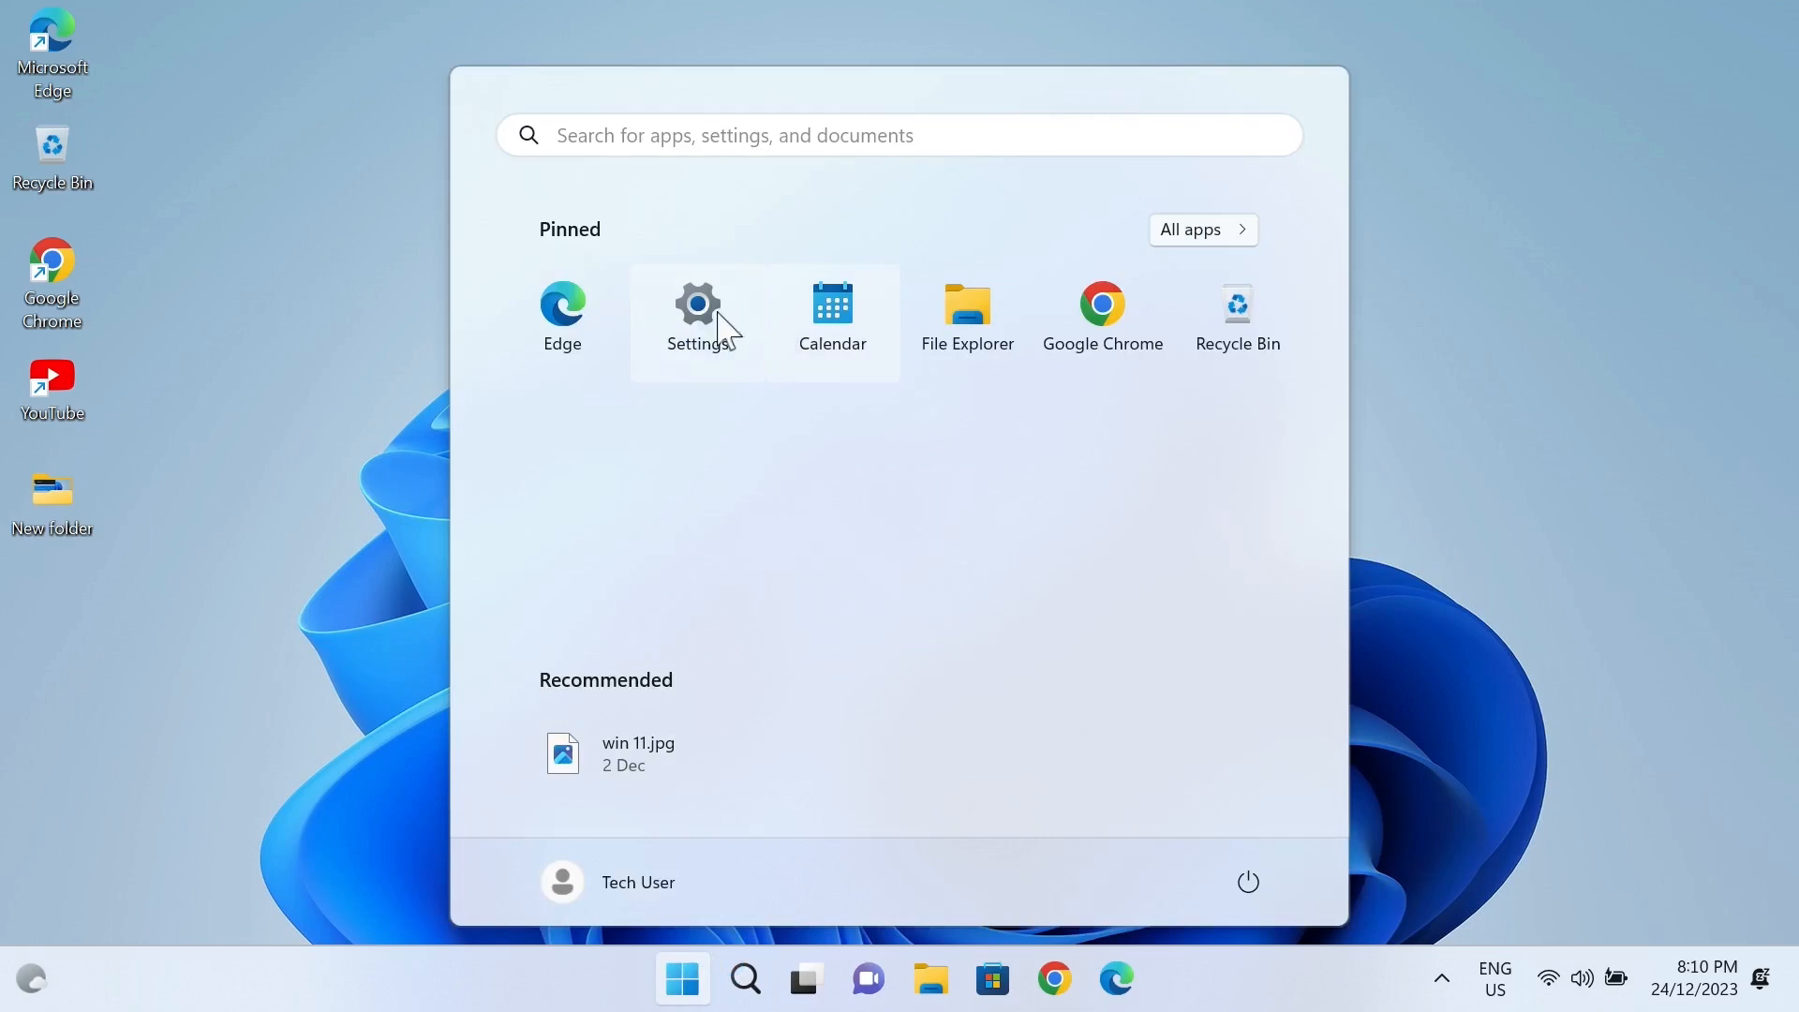
pyautogui.click(697, 303)
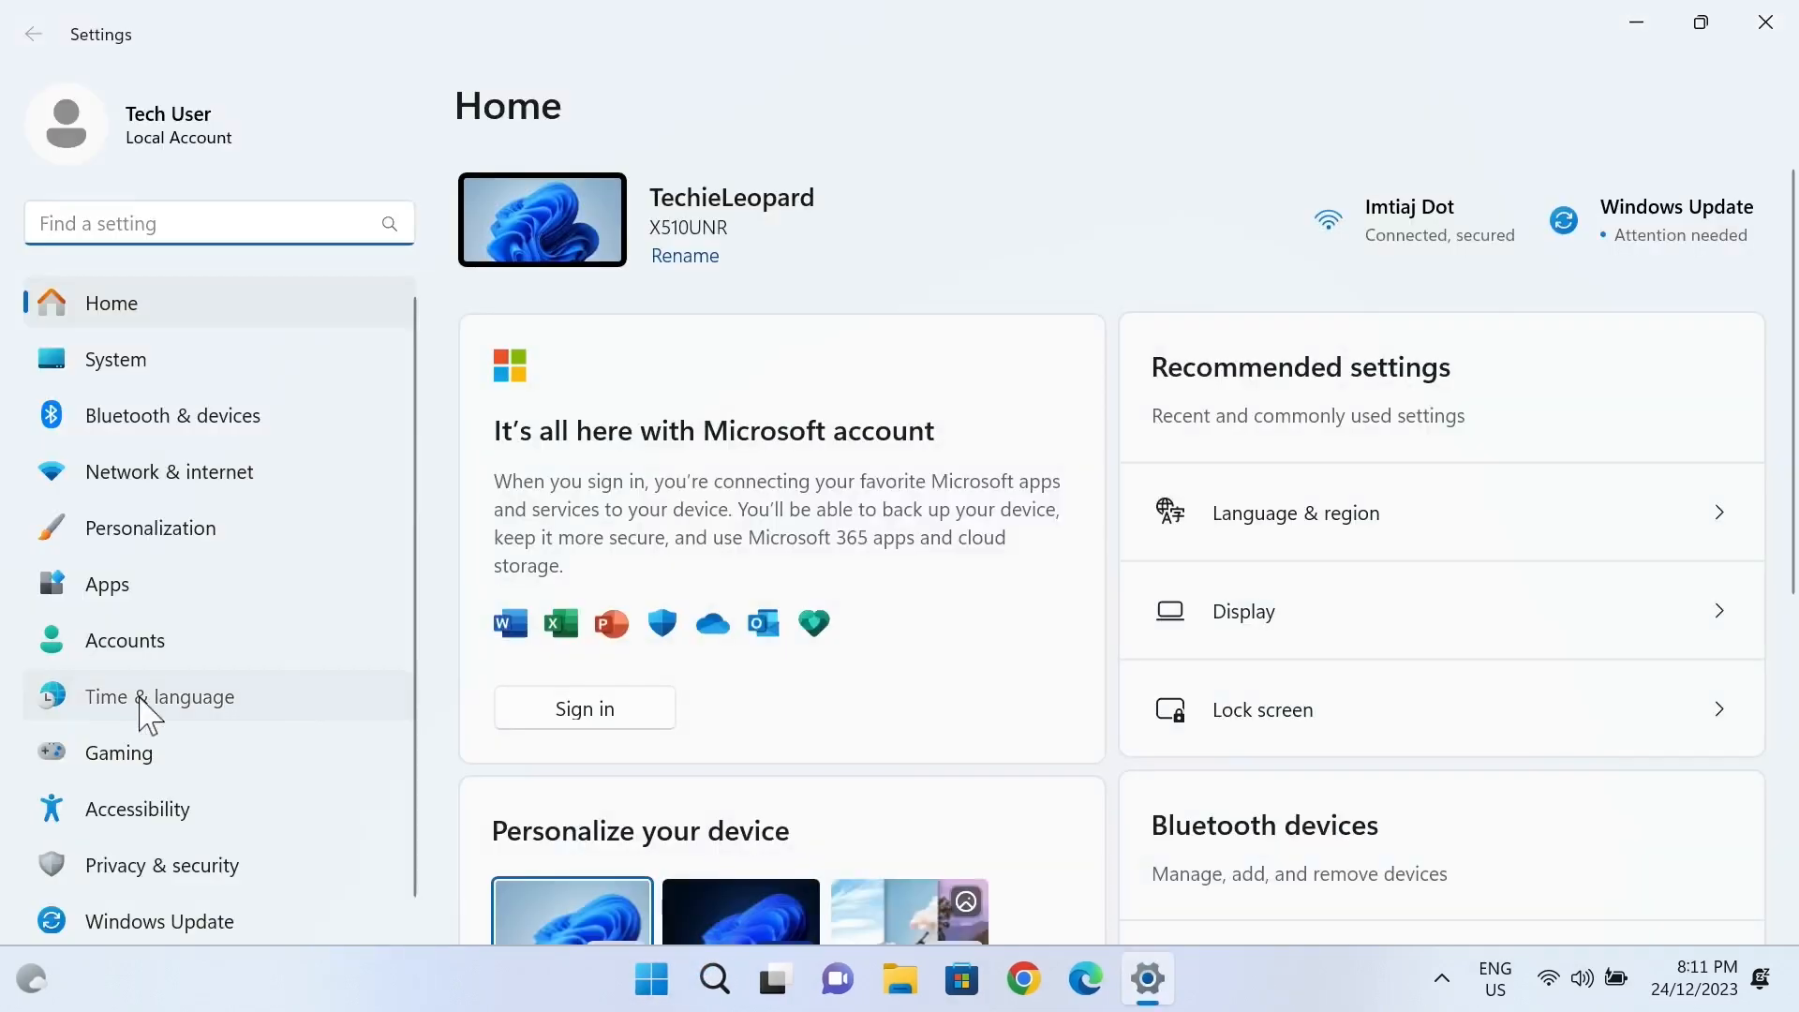
# - Move English (United States) back to the top of preferred languages and close Settings
pyautogui.click(160, 697)
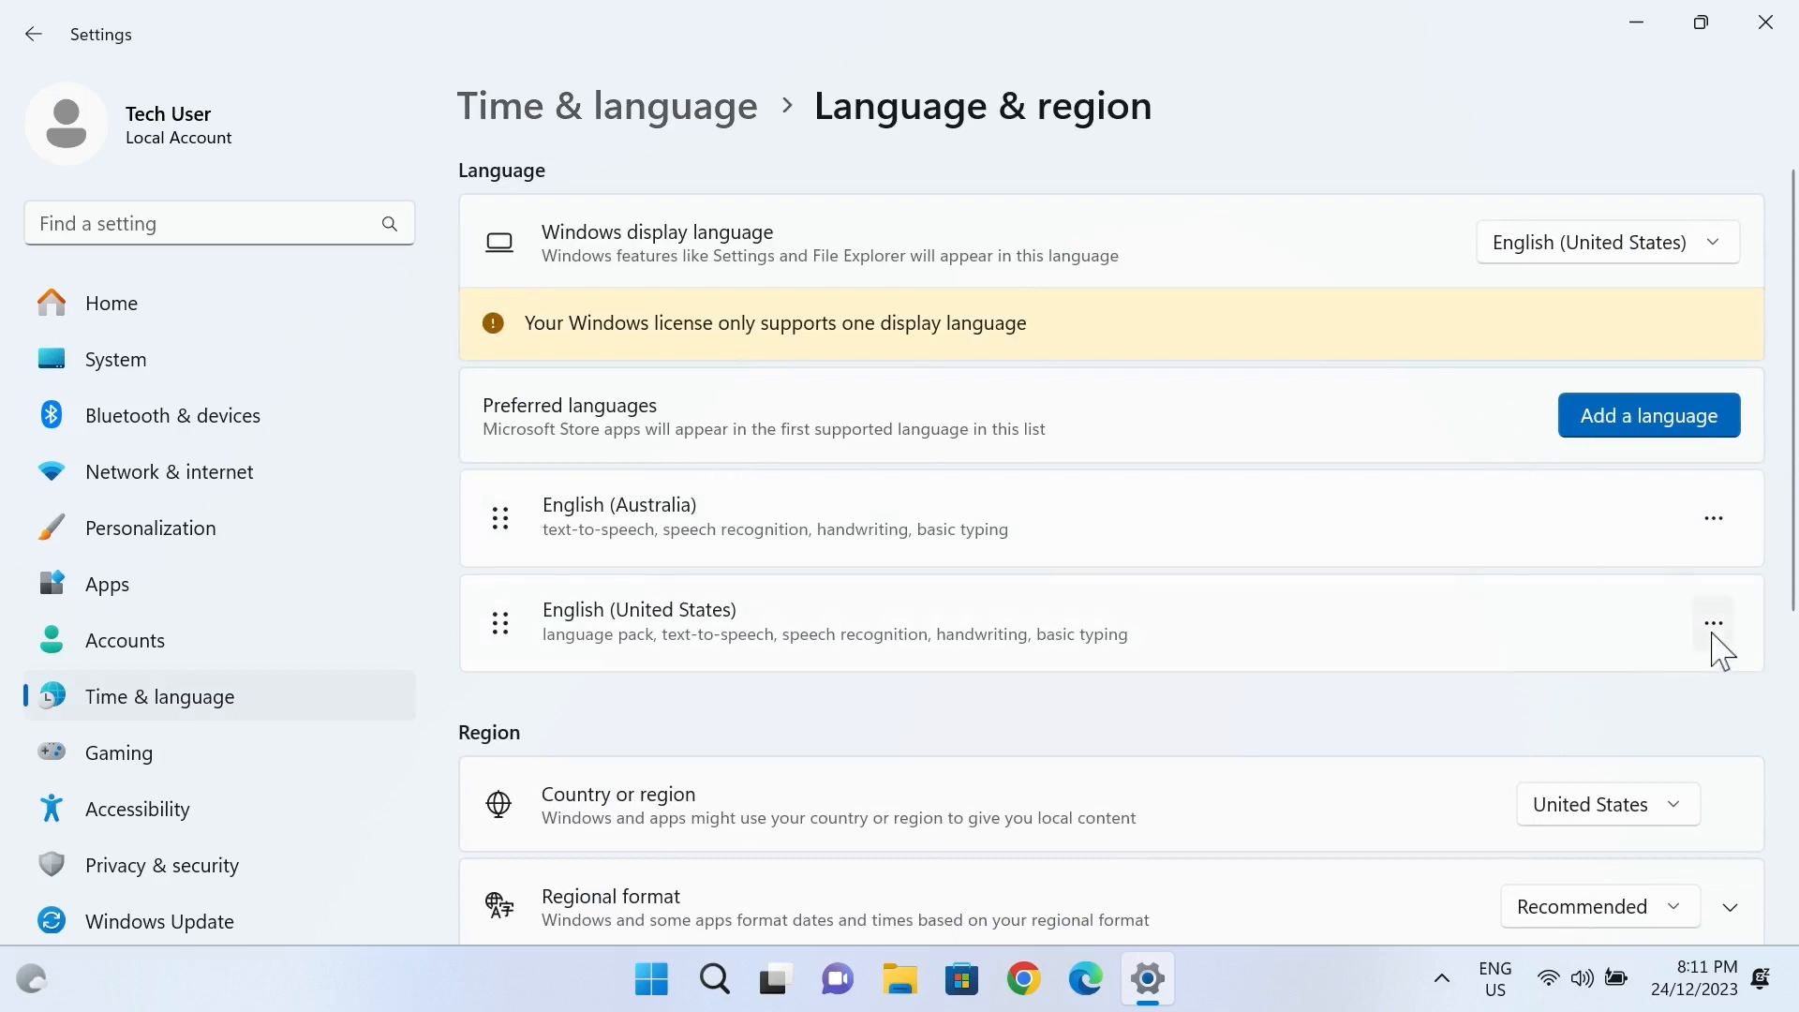
pyautogui.click(1714, 622)
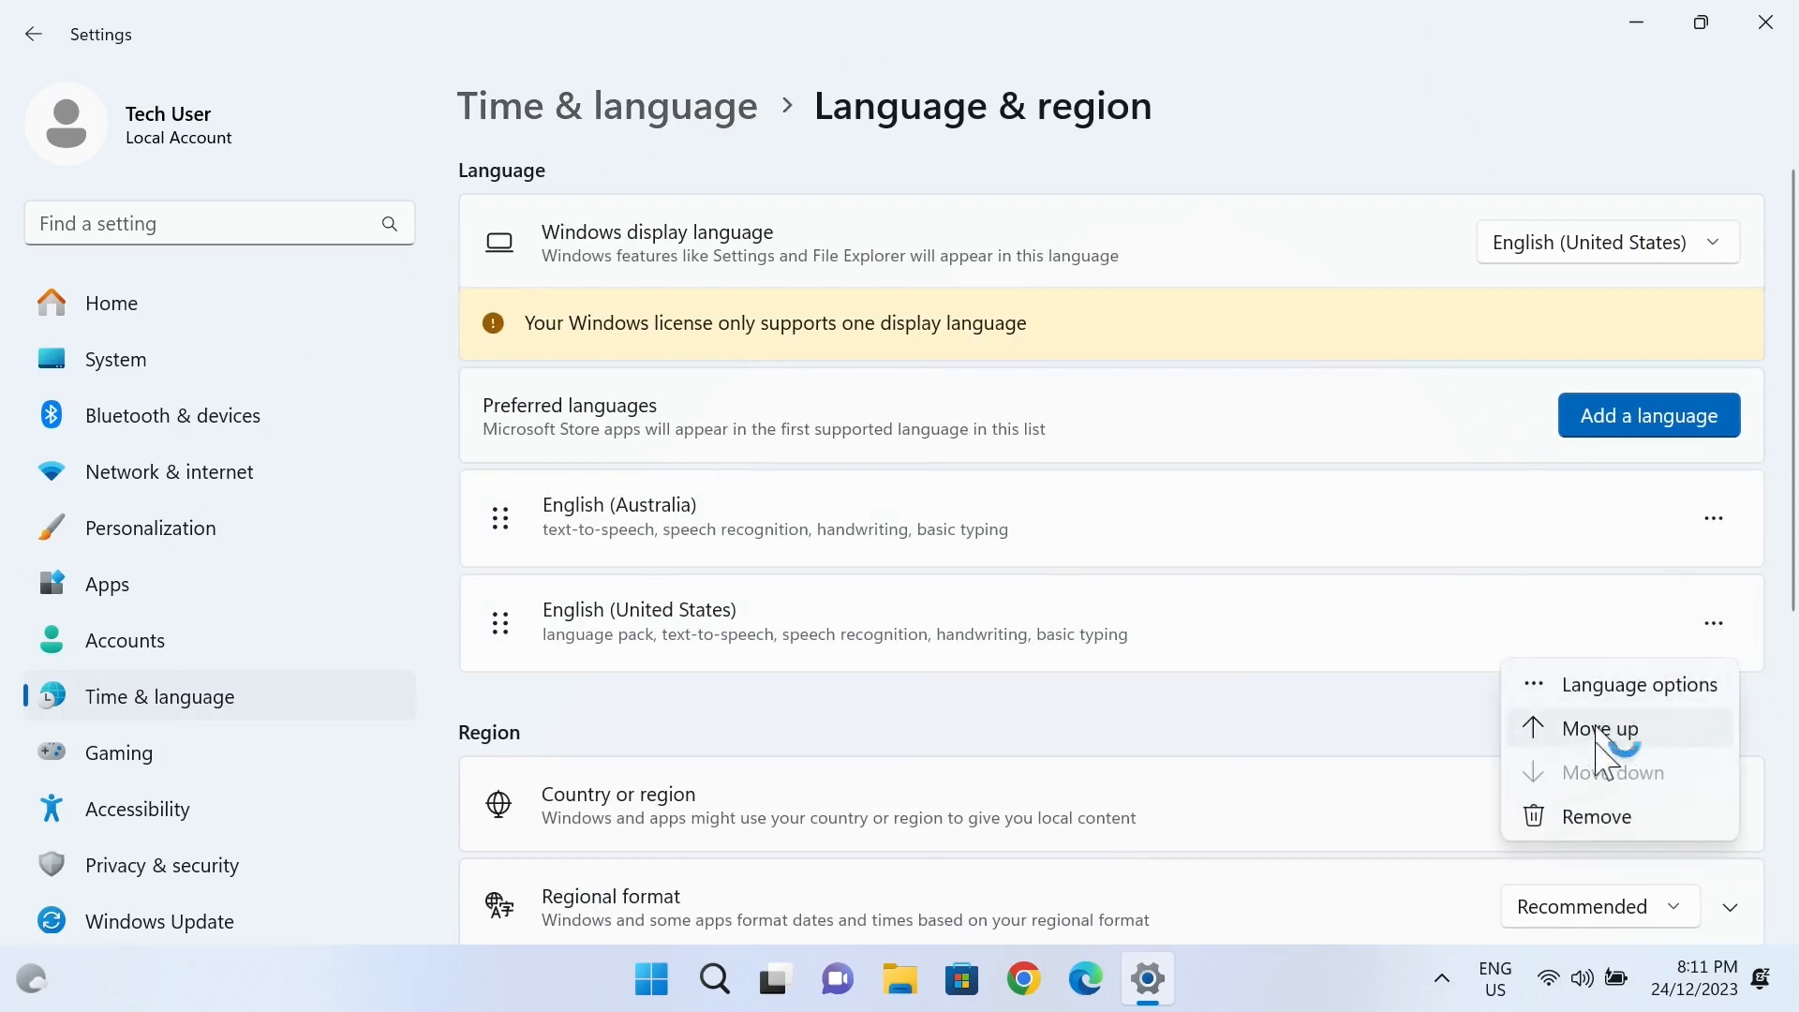
pyautogui.click(1600, 728)
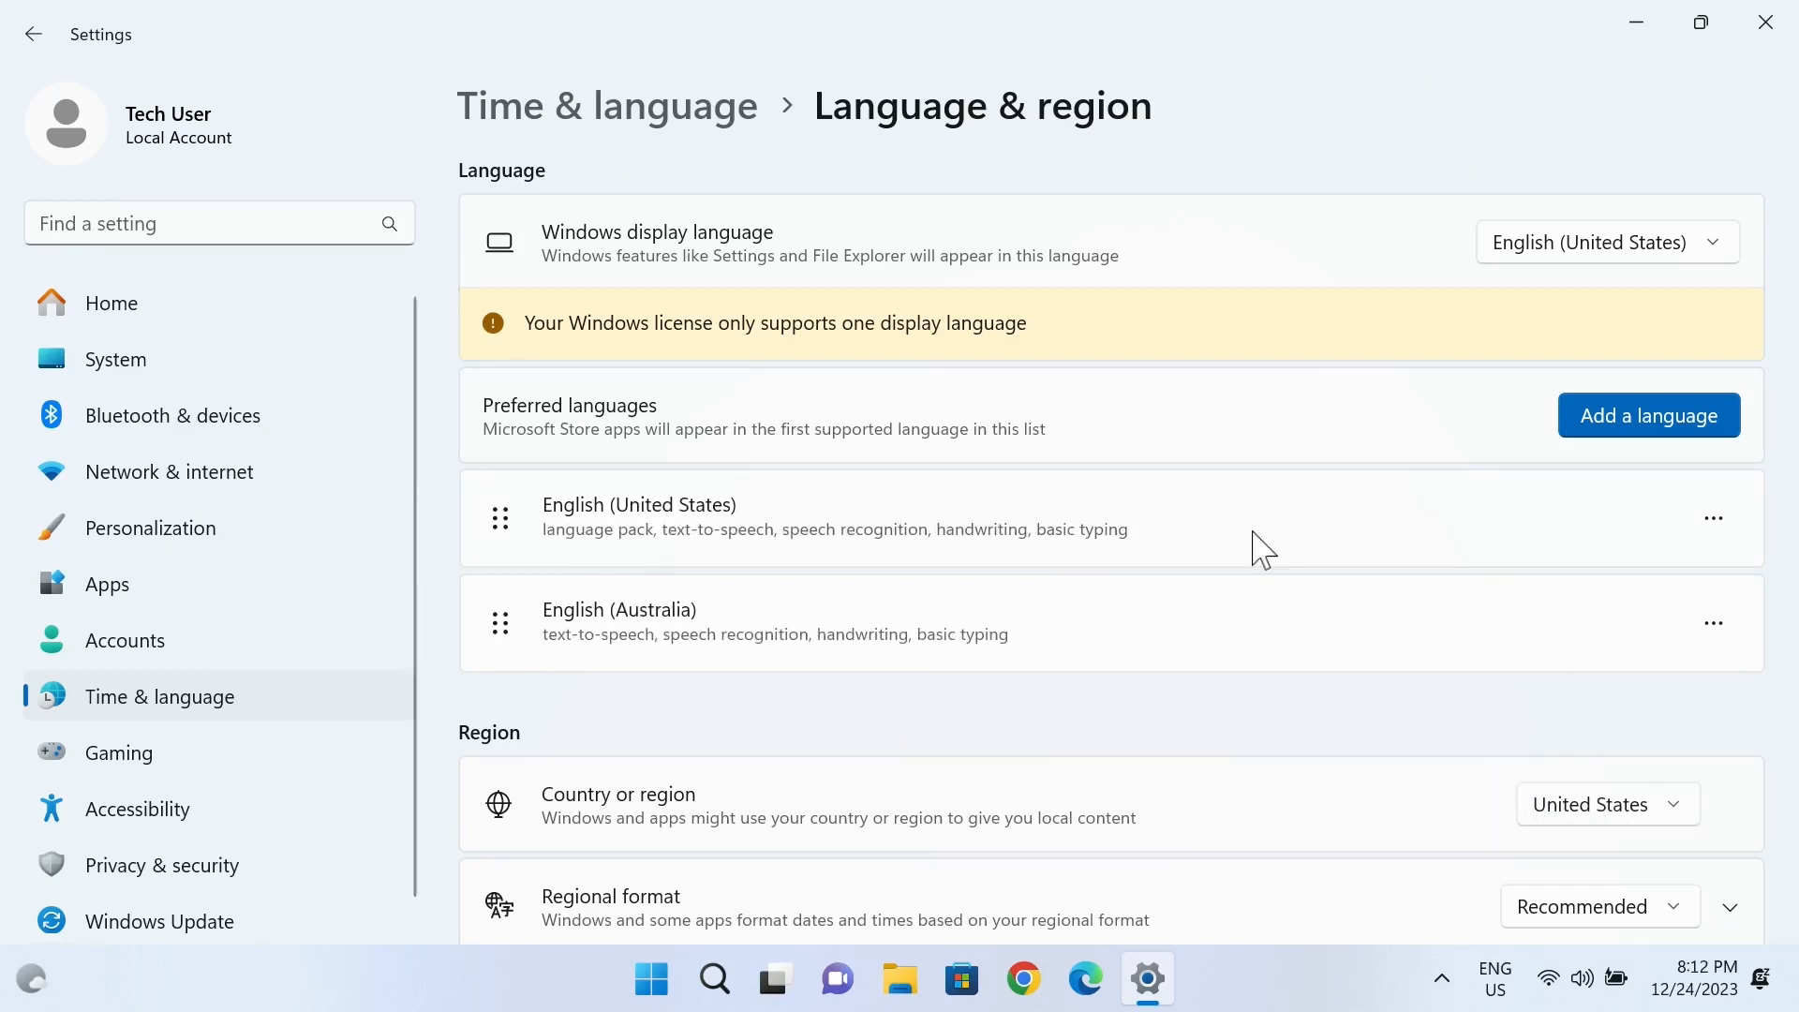
pyautogui.moveTo(1317, 531)
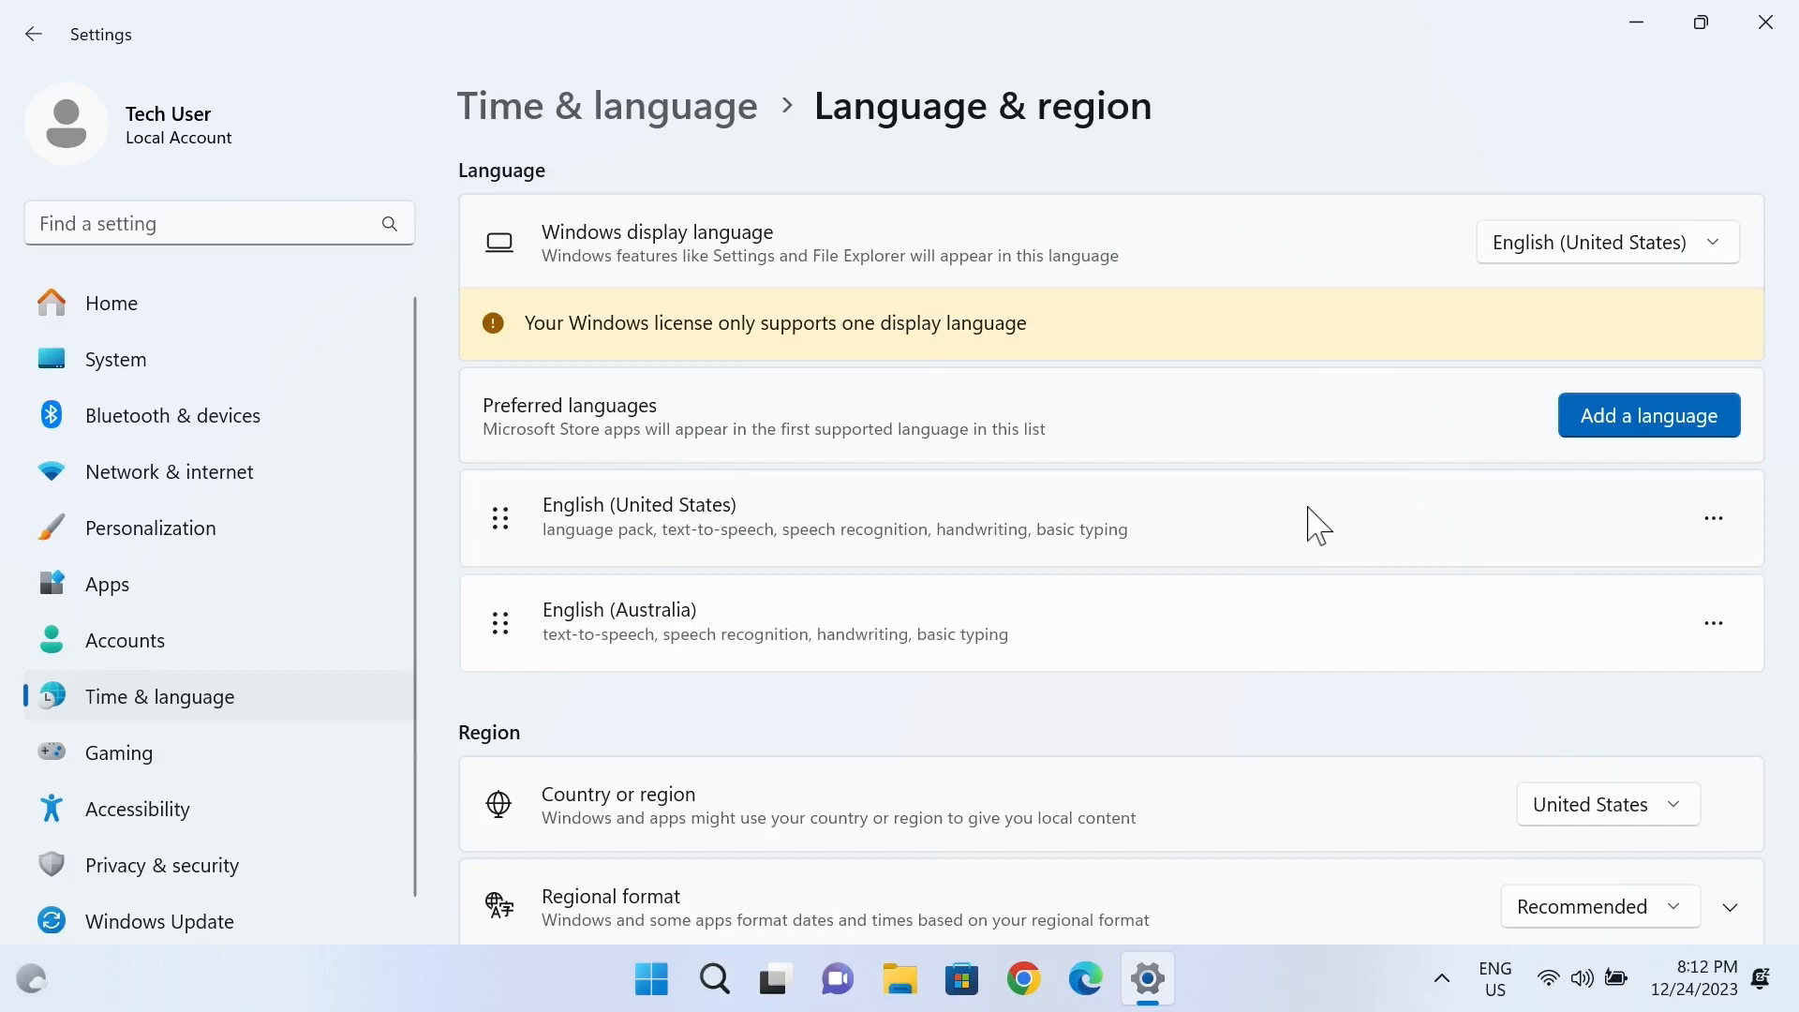
pyautogui.click(1765, 22)
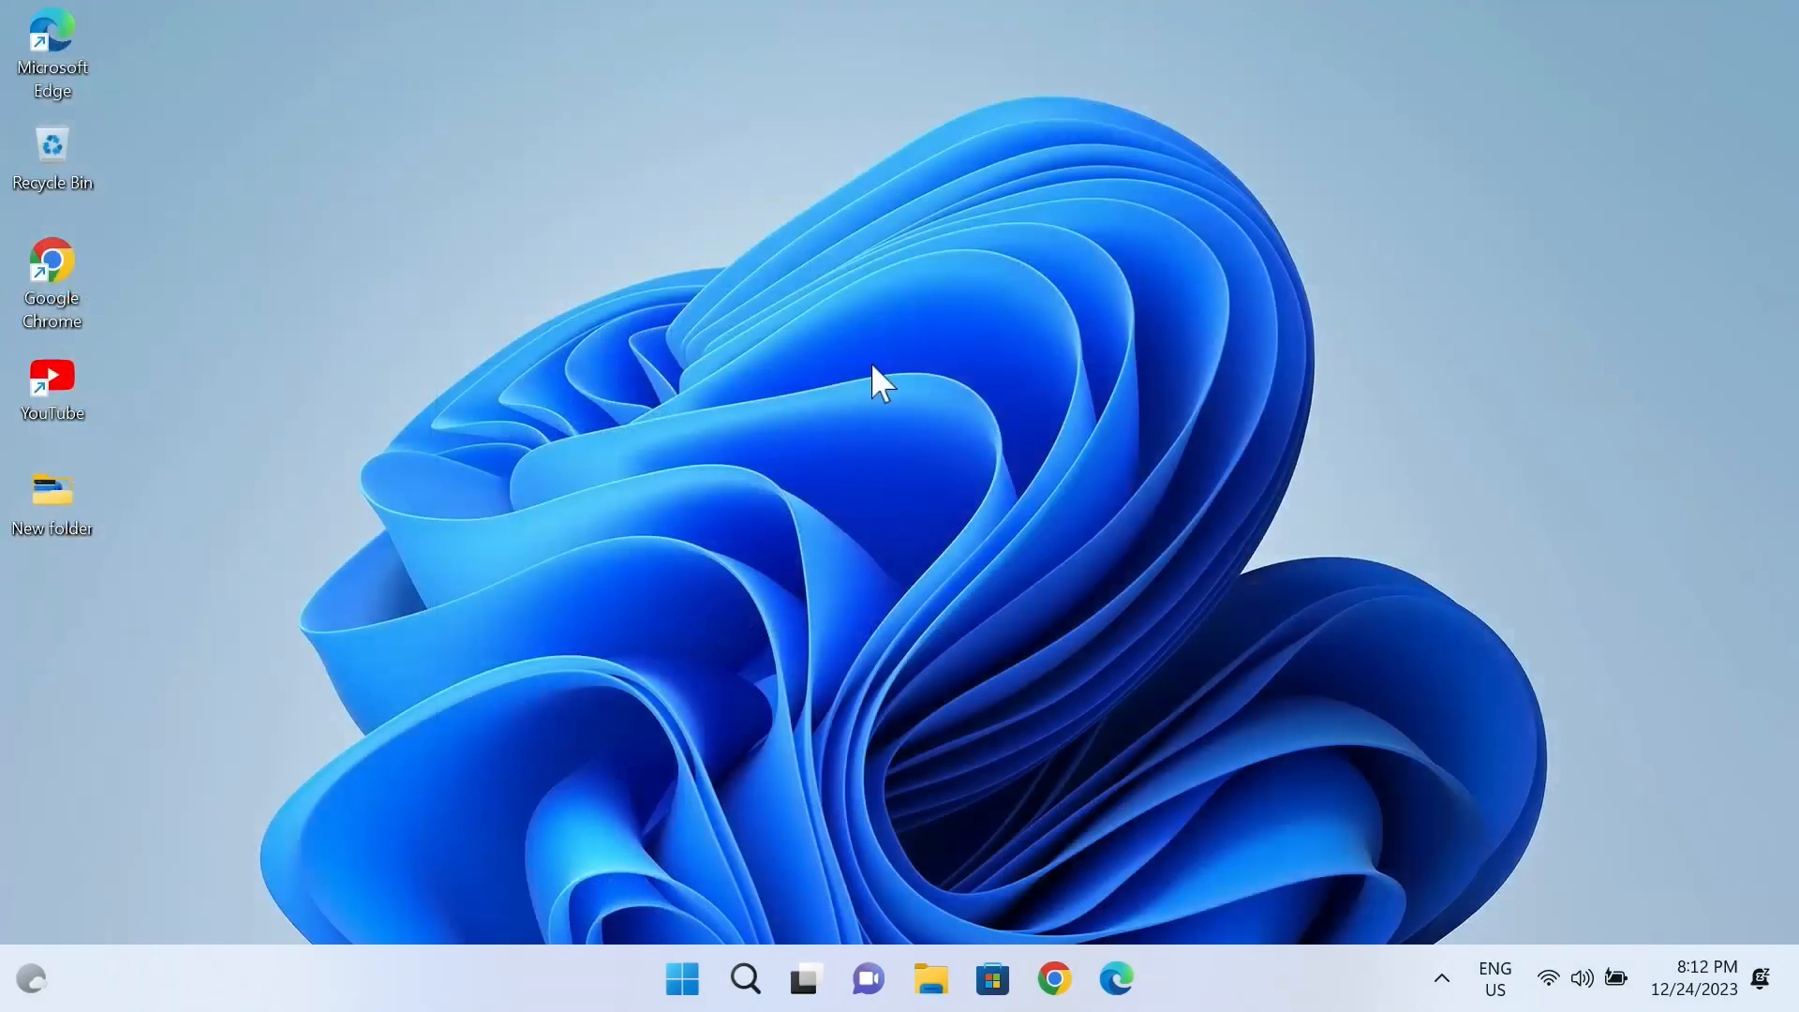